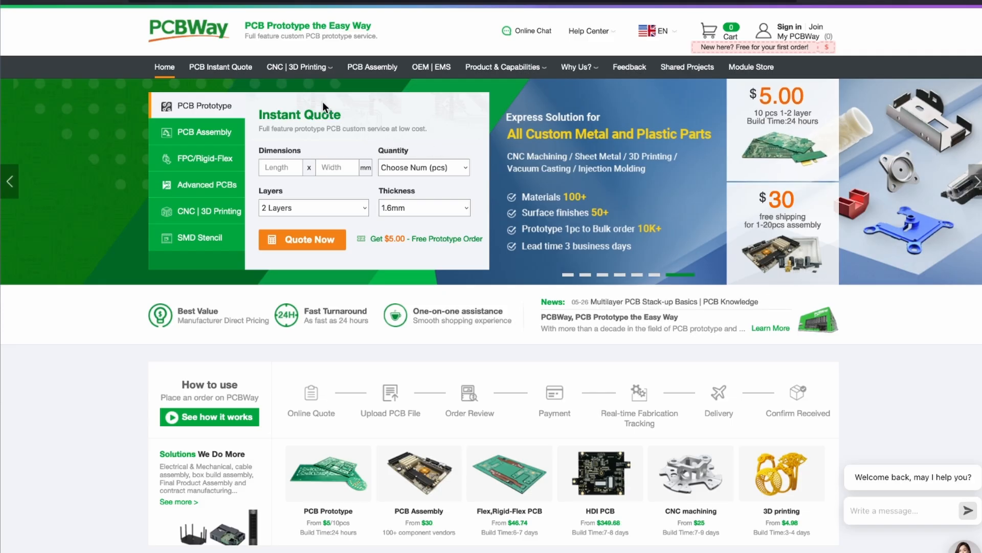
mouse_move(299, 67)
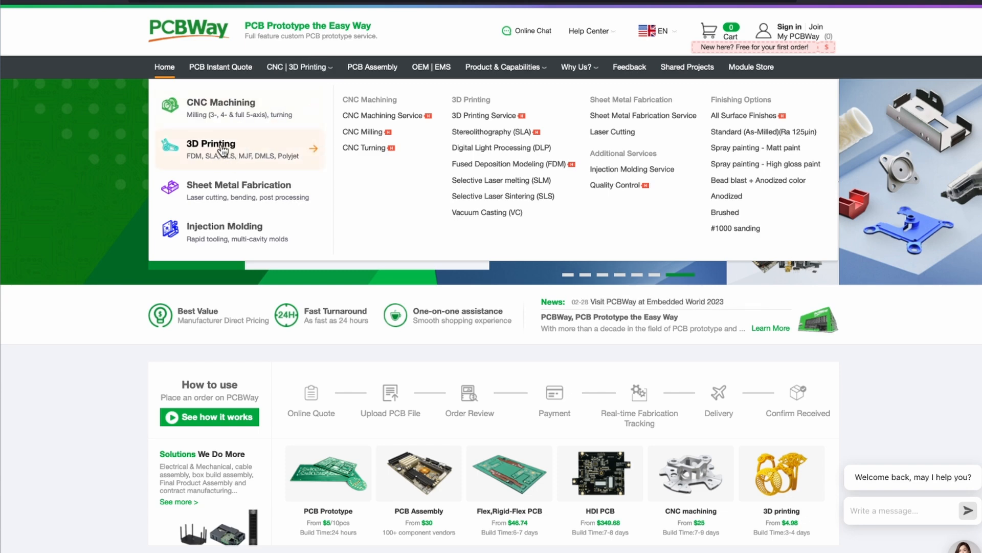
Open PCBWay's 3D Printing quote page and start selecting an adapter STL file to upload
left_click(210, 148)
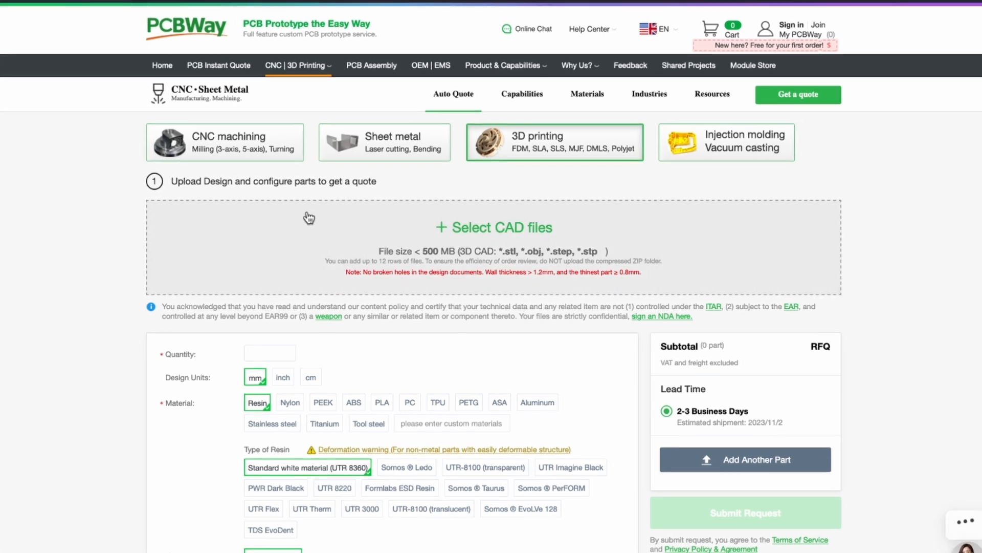
scroll("down", 3)
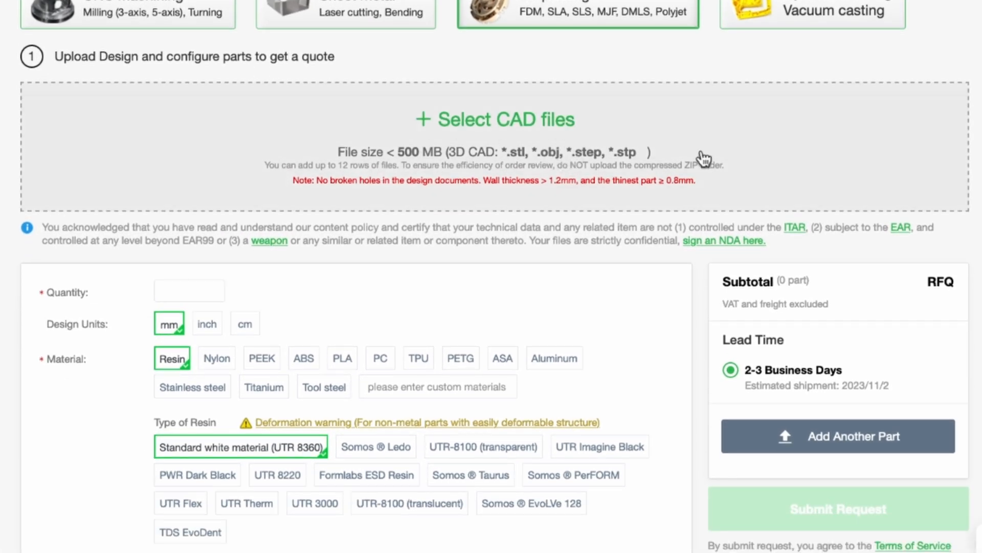
left_click(495, 119)
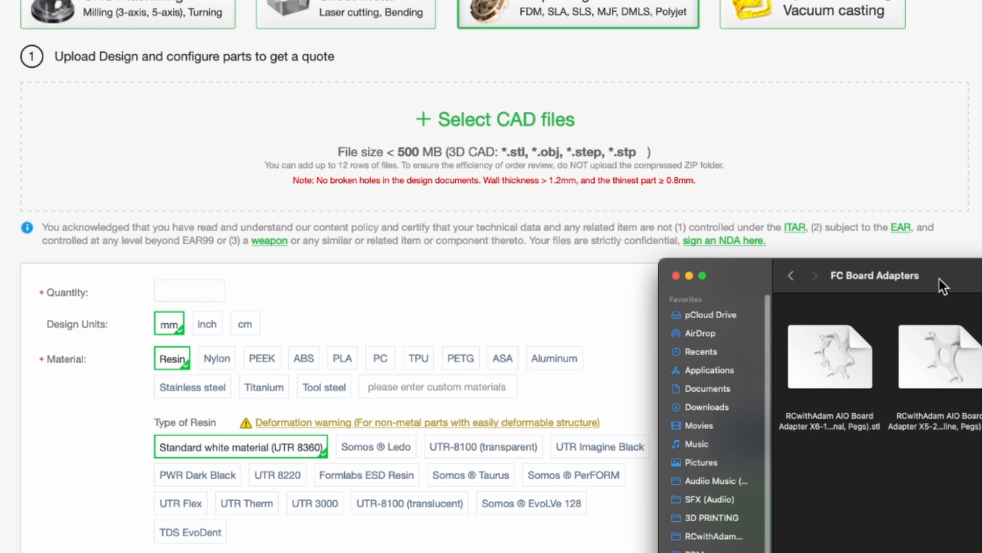
mouse_move(854, 357)
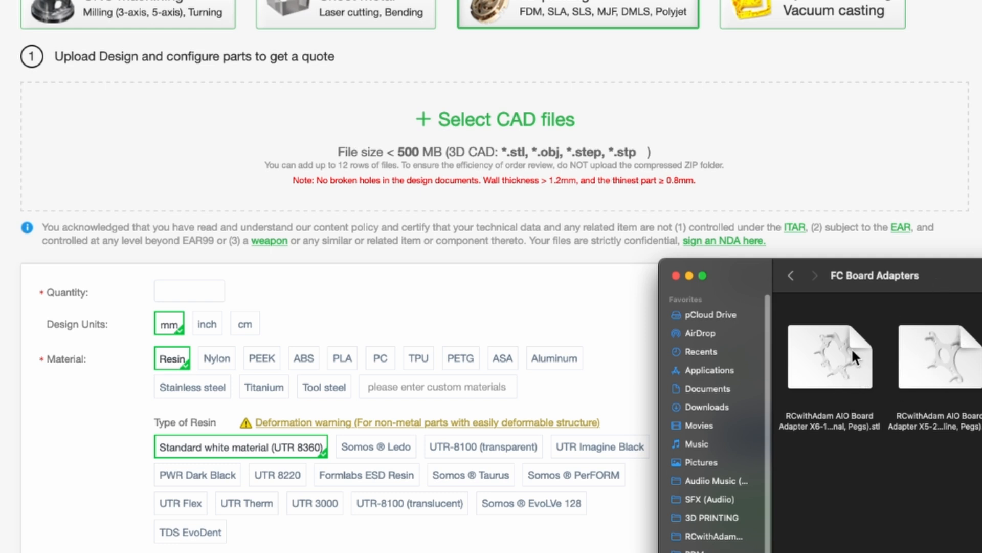
mouse_move(955, 335)
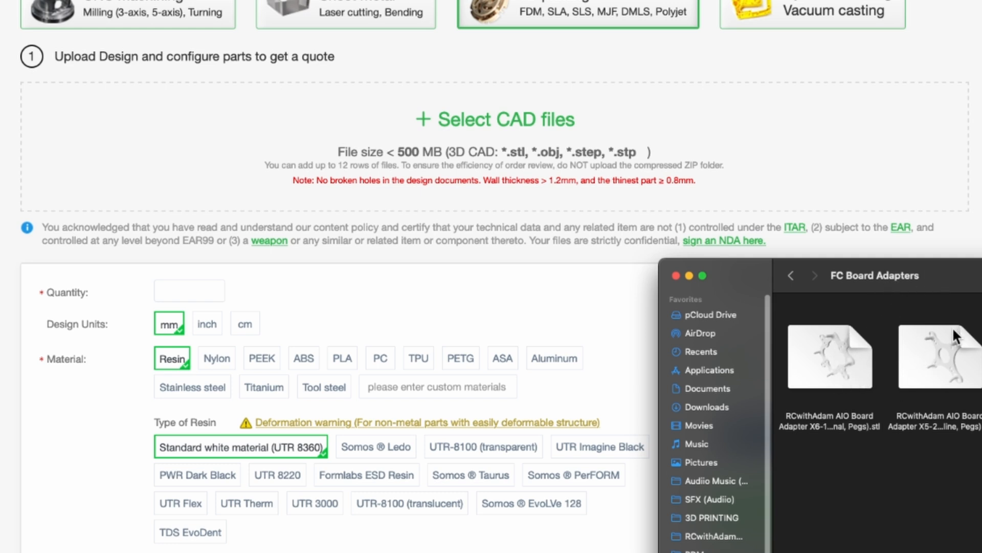
mouse_move(977, 367)
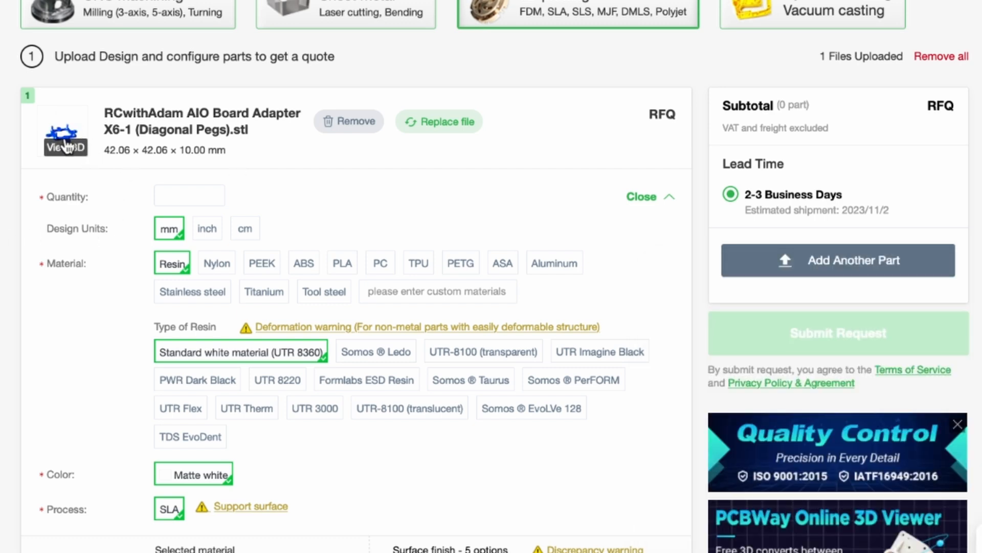
Set the X6-1 adapter order quantity to 2
left_click(64, 133)
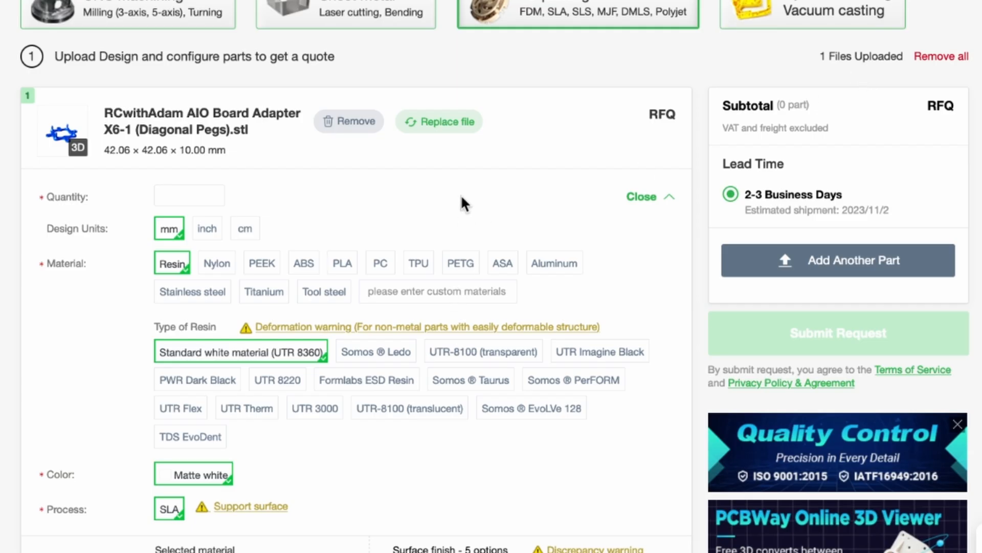
left_click(188, 195)
type("2")
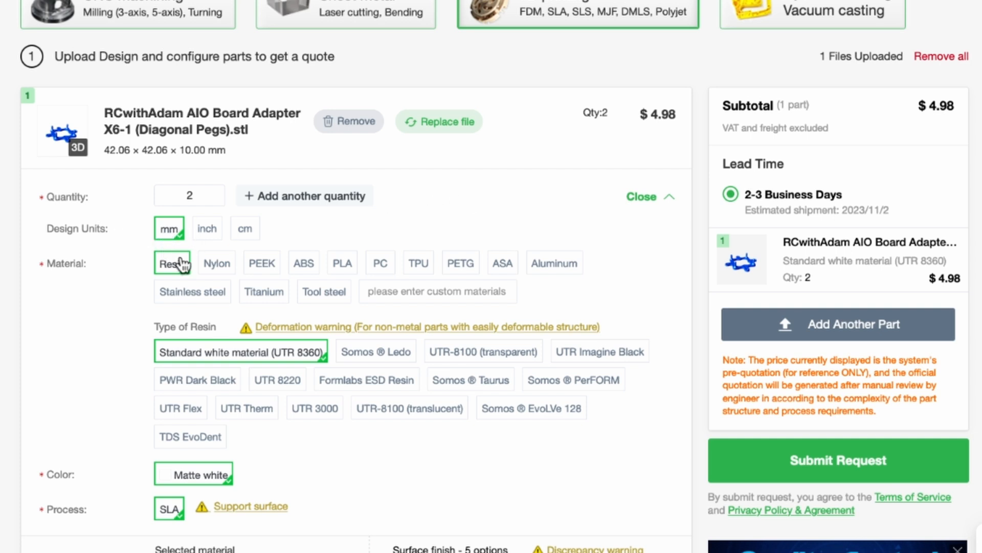
scroll("down", 3)
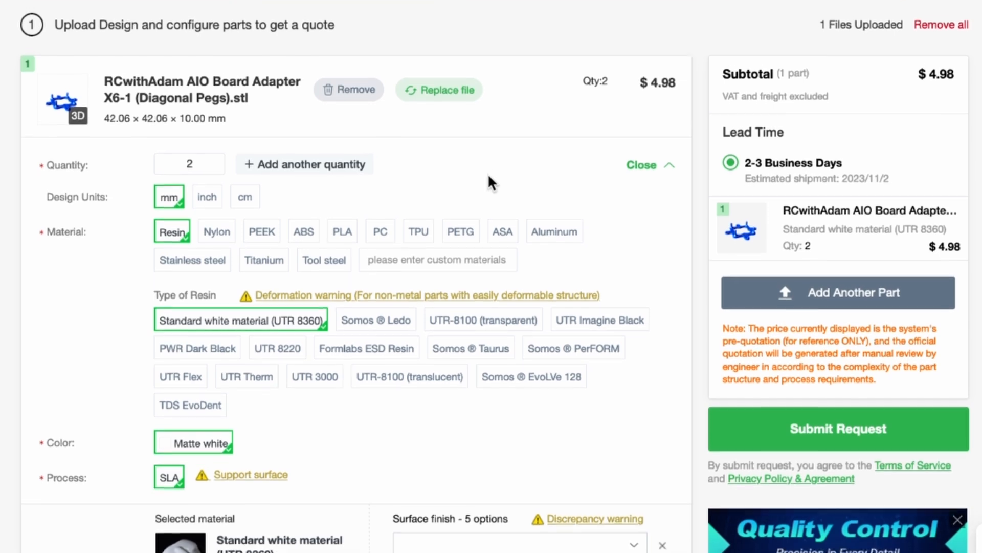
scroll("down", 3)
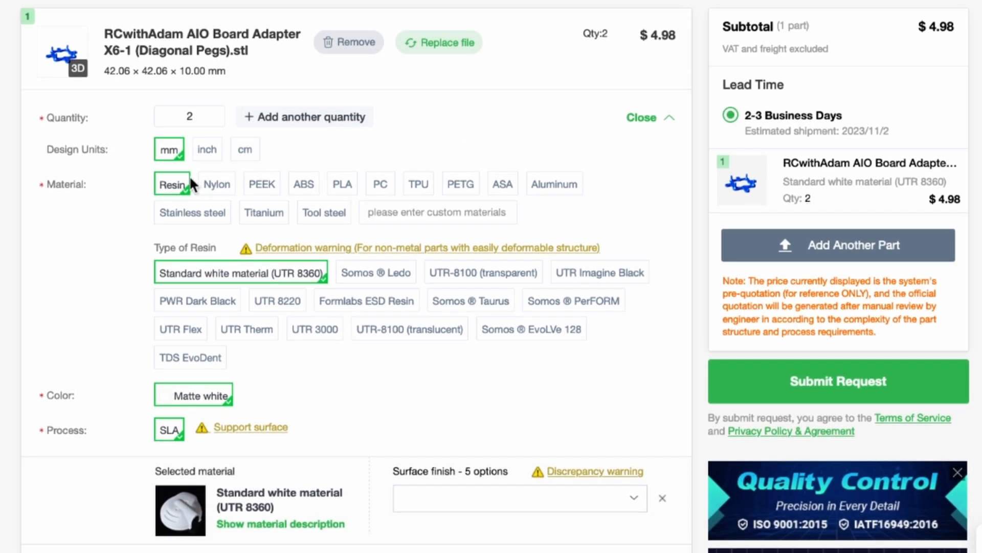
scroll("down", 3)
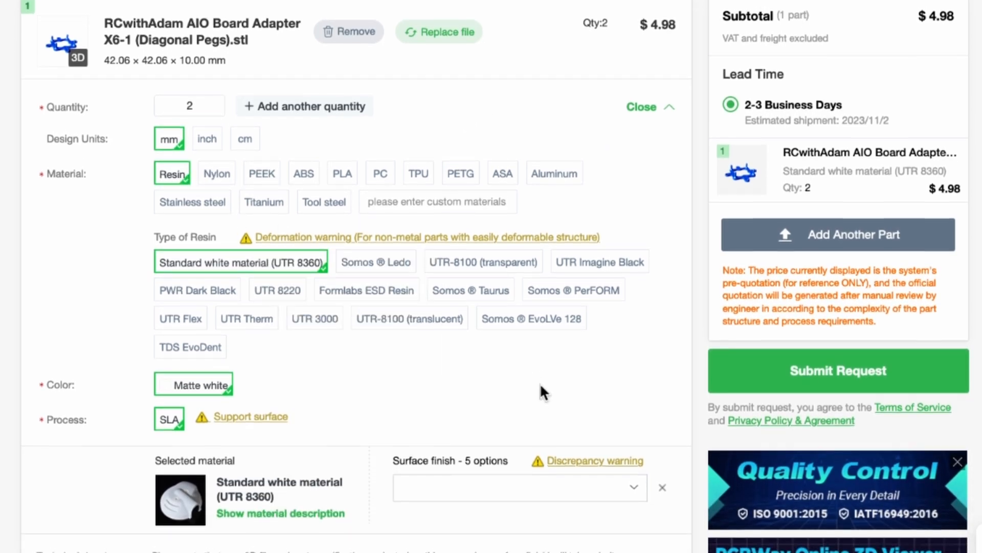
scroll("down", 3)
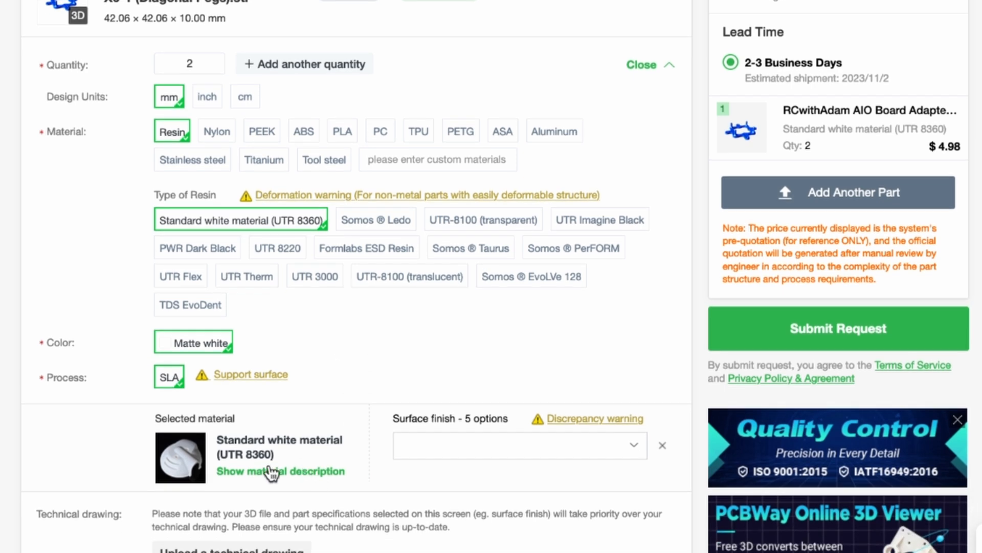
Read the standard white UTR 8360 resin material description, then dismiss it
left_click(280, 471)
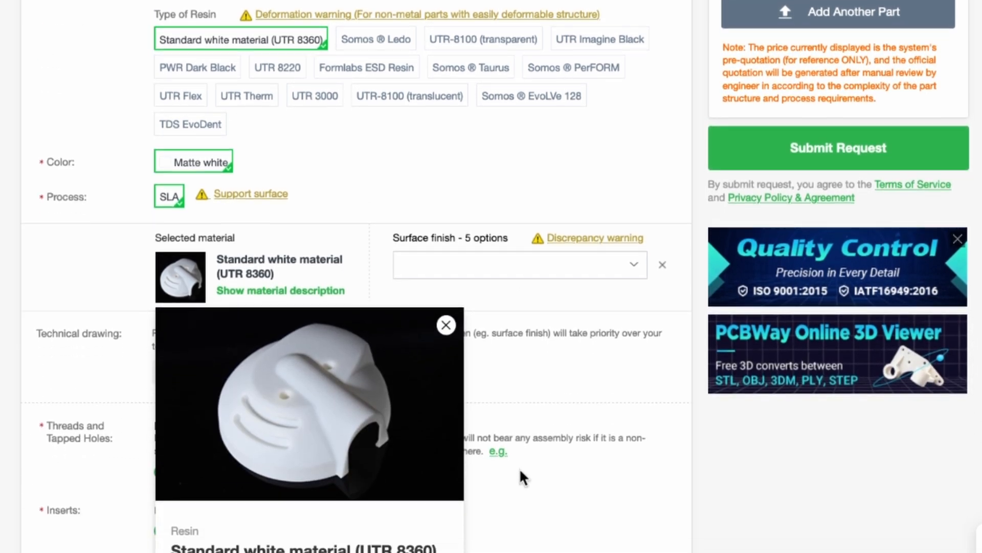
scroll("down", 3)
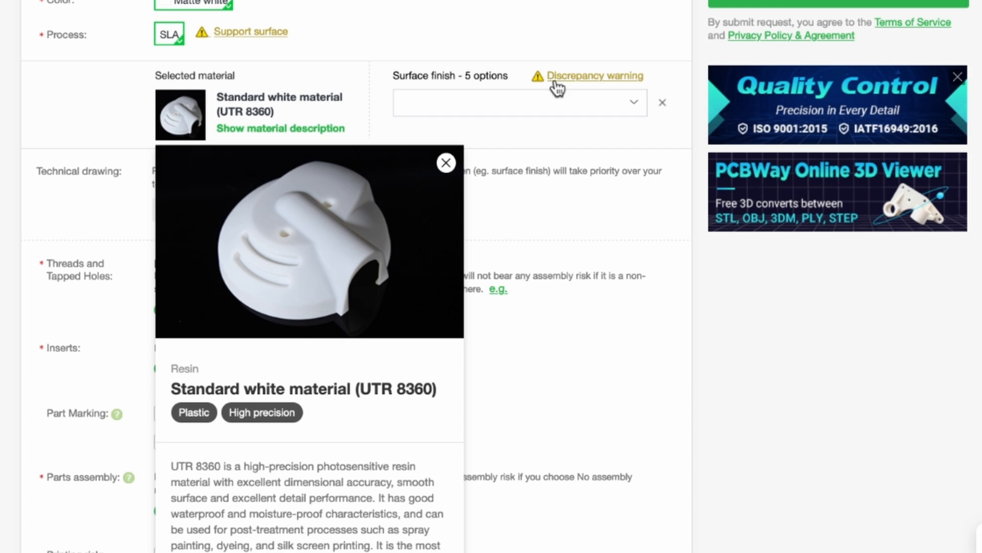
left_click(445, 162)
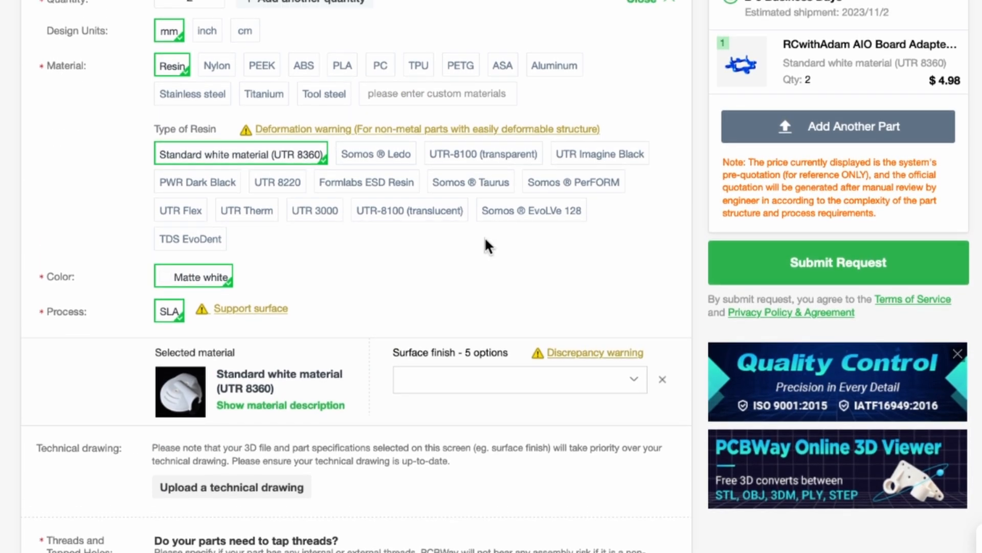
mouse_move(489, 223)
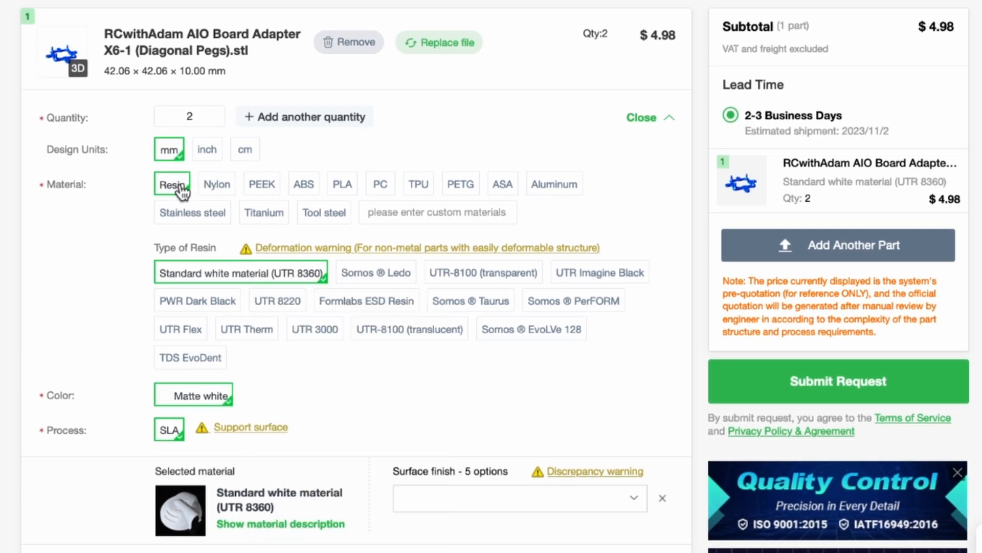
mouse_move(203, 185)
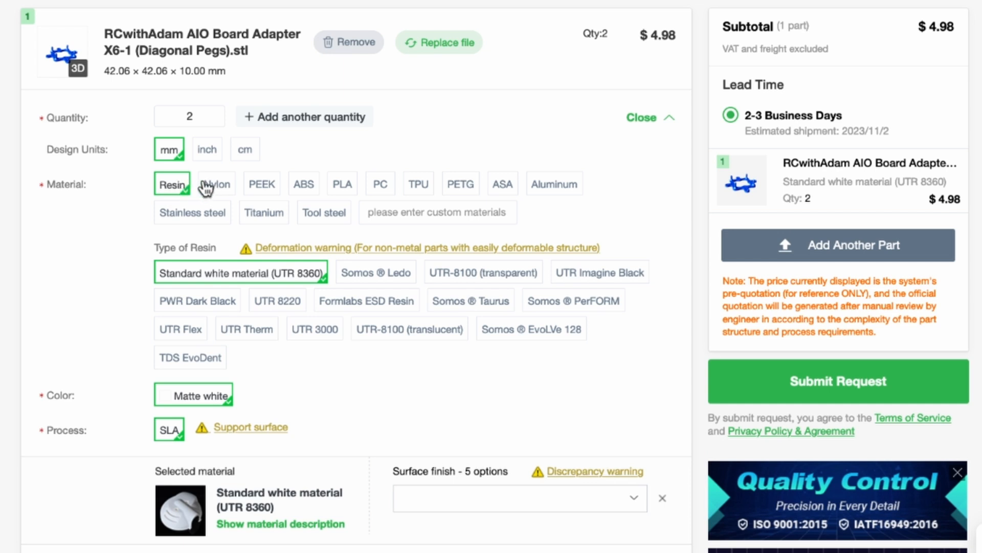
mouse_move(213, 191)
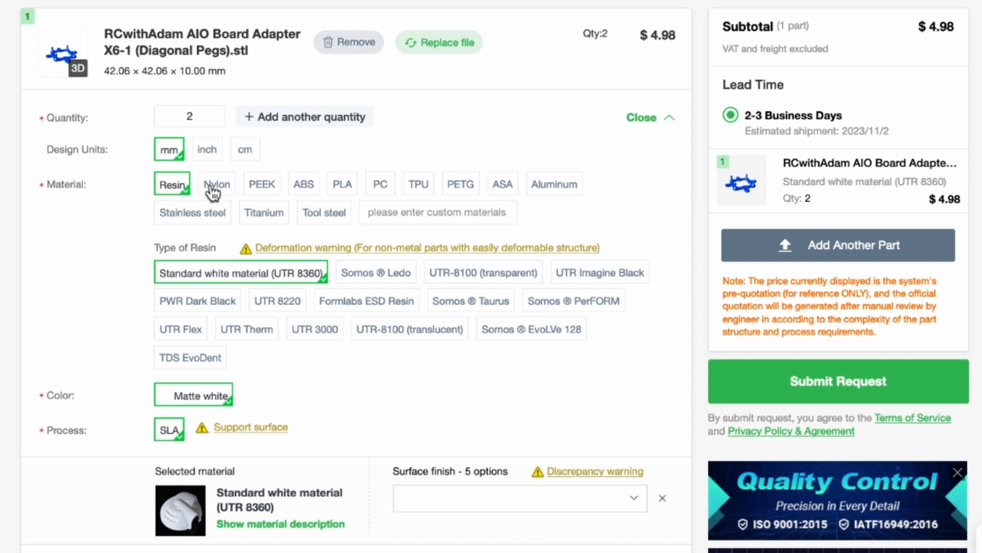
Try nylon as the material, then switch the part back to resin
left_click(217, 184)
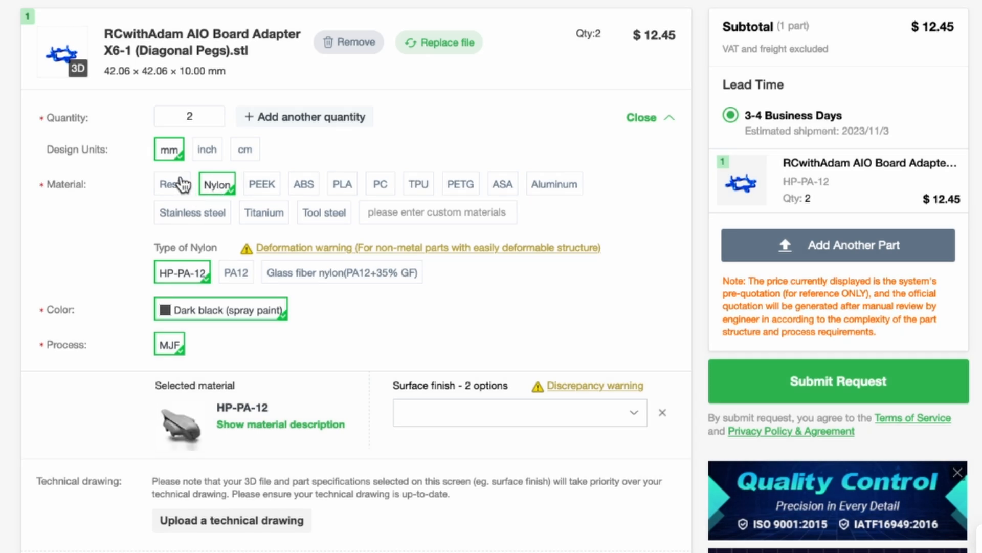
mouse_move(238, 424)
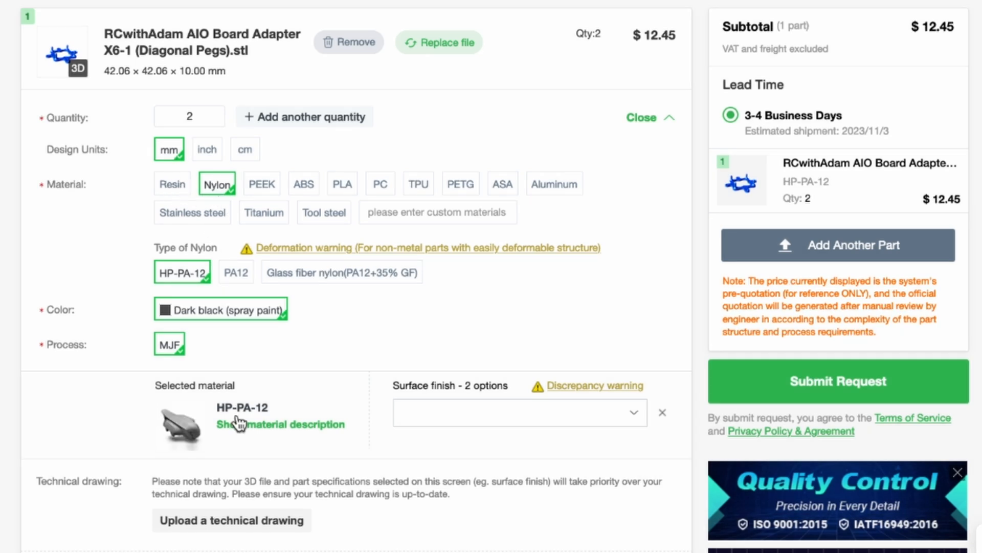
mouse_move(530, 268)
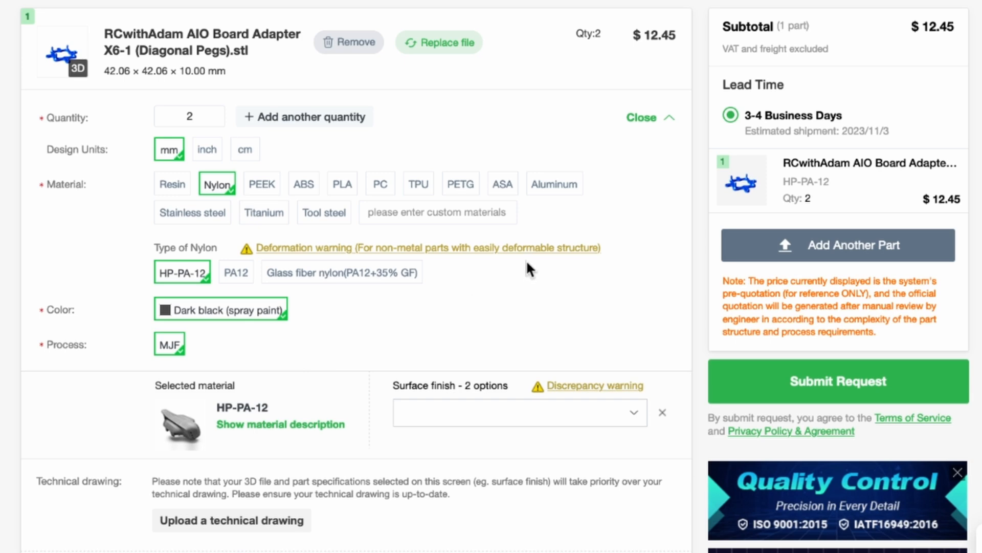
left_click(172, 183)
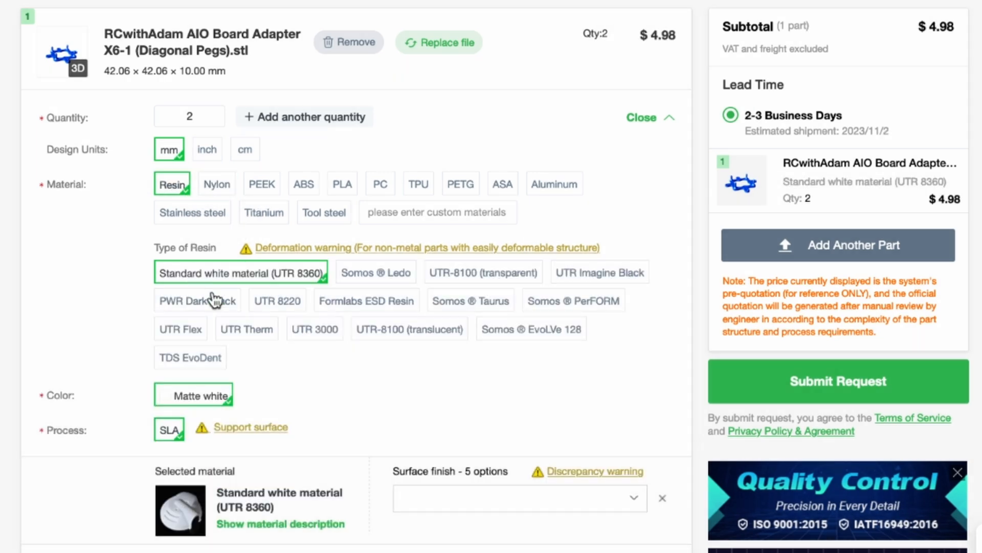
scroll("down", 3)
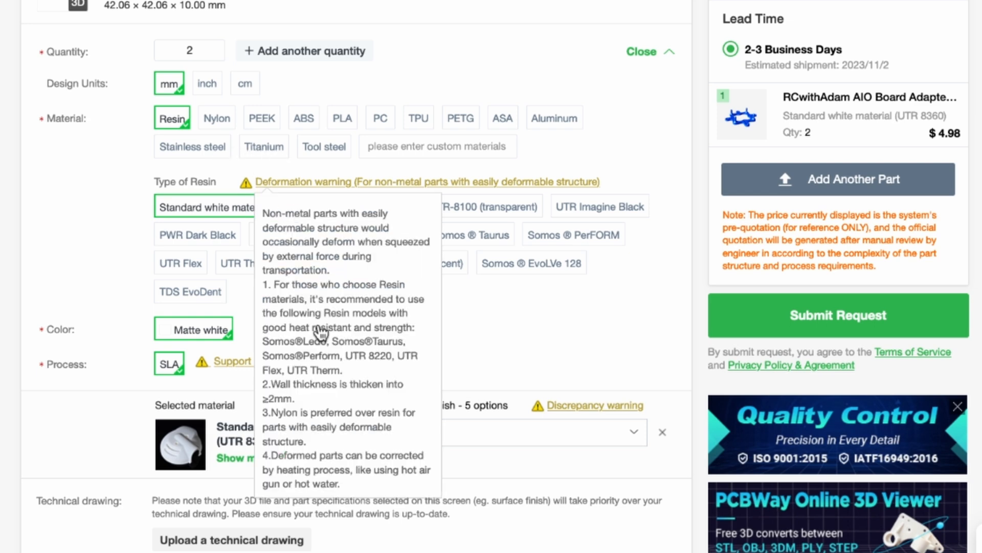
mouse_move(383, 305)
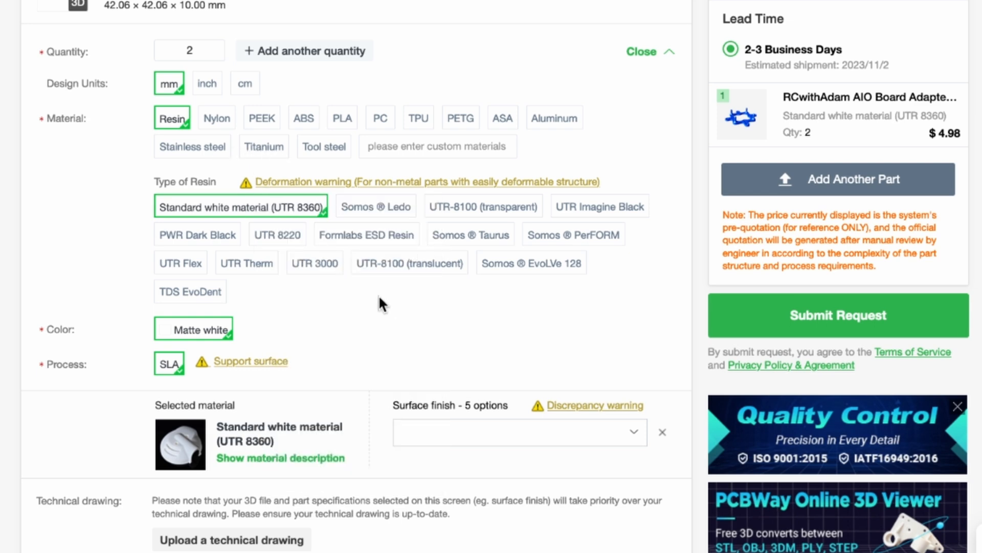
scroll("down", 3)
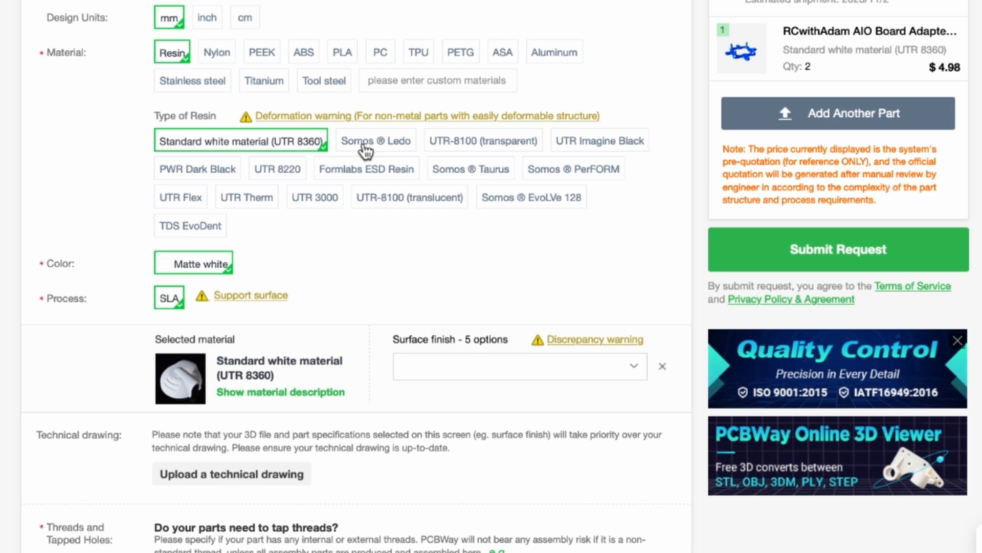
Preview Somos Ledo, then choose transparent UTR-8100 resin with spray-varnish colour ($12.45)
left_click(375, 141)
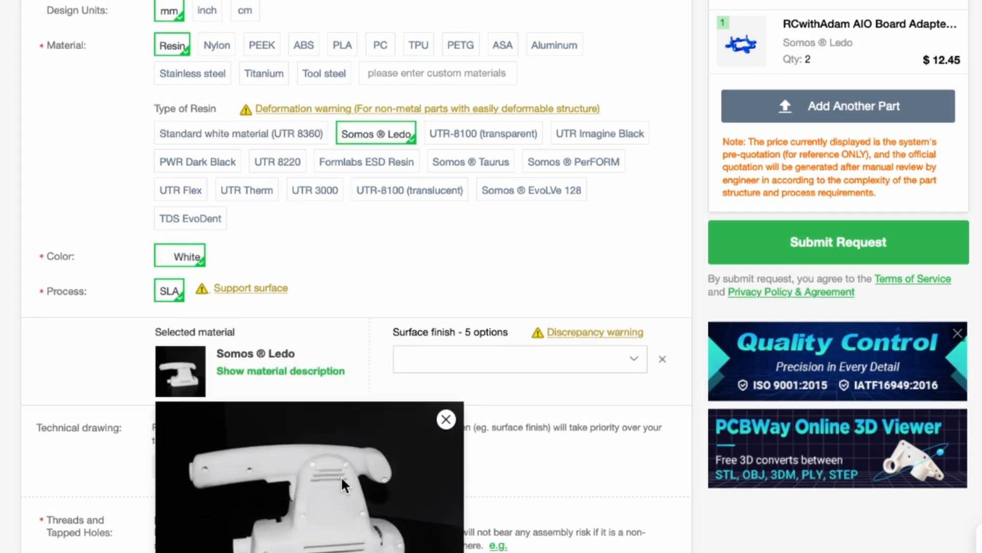
scroll("down", 3)
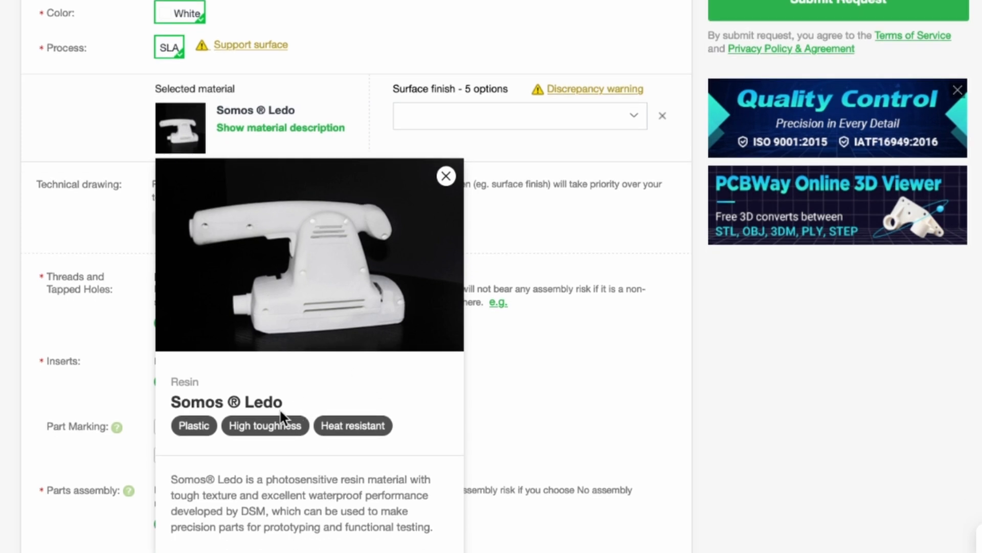
mouse_move(368, 408)
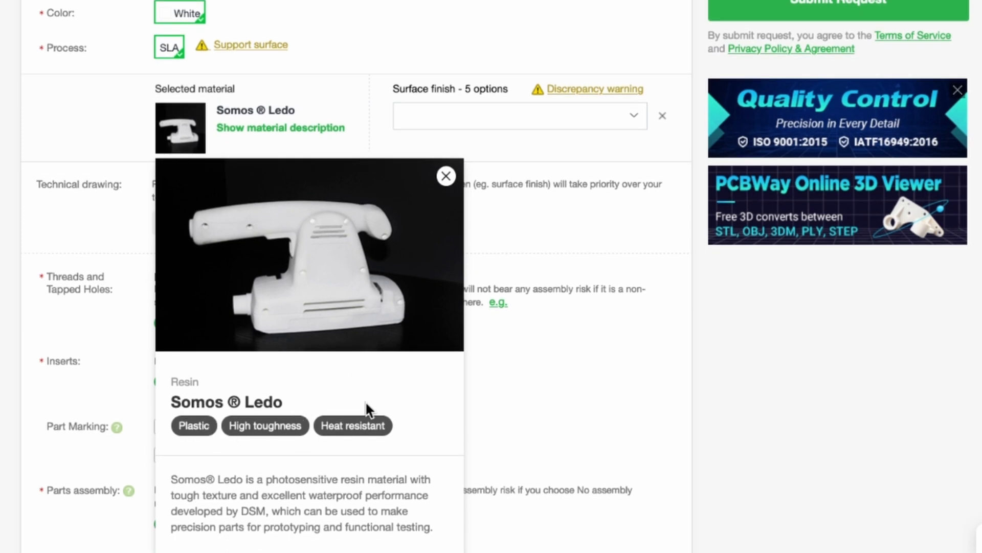
left_click(446, 175)
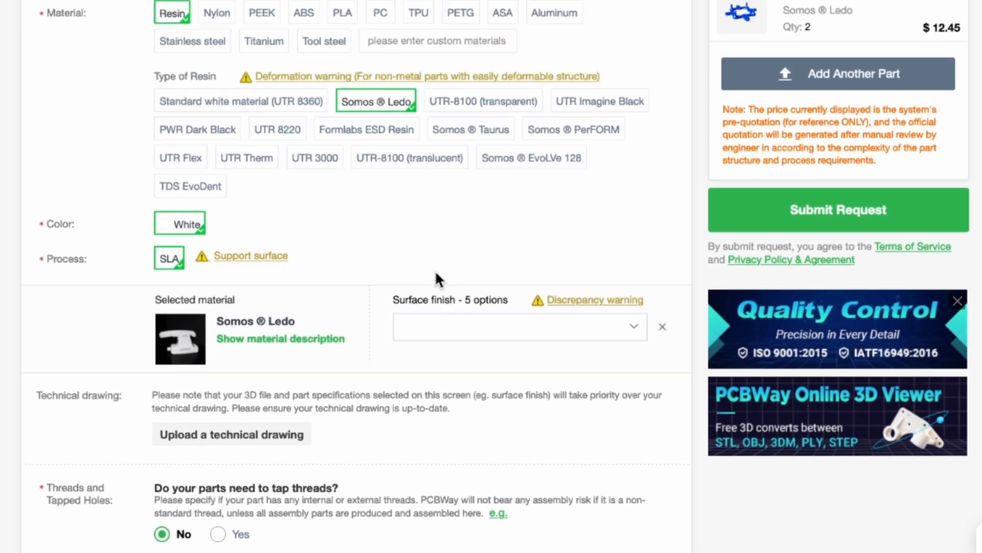
left_click(482, 100)
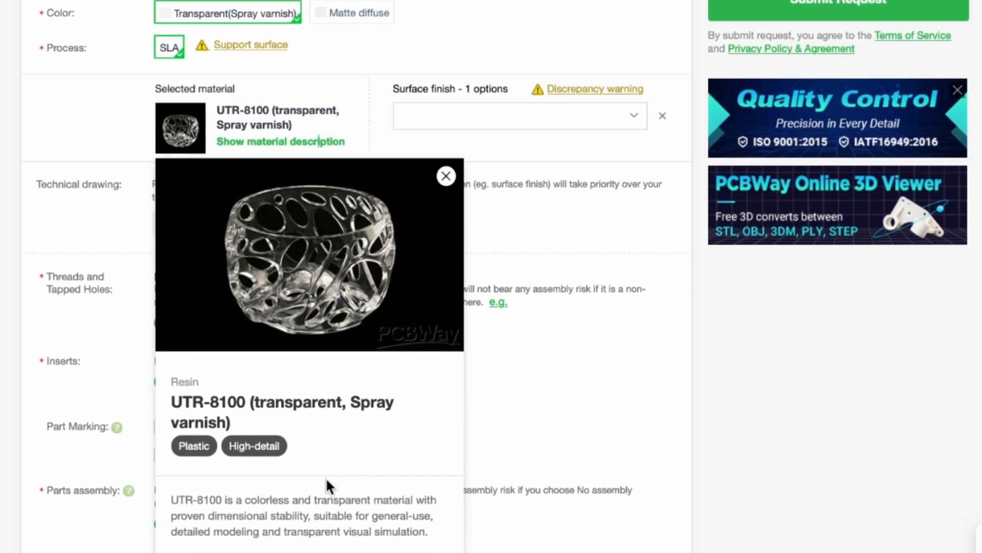
mouse_move(335, 536)
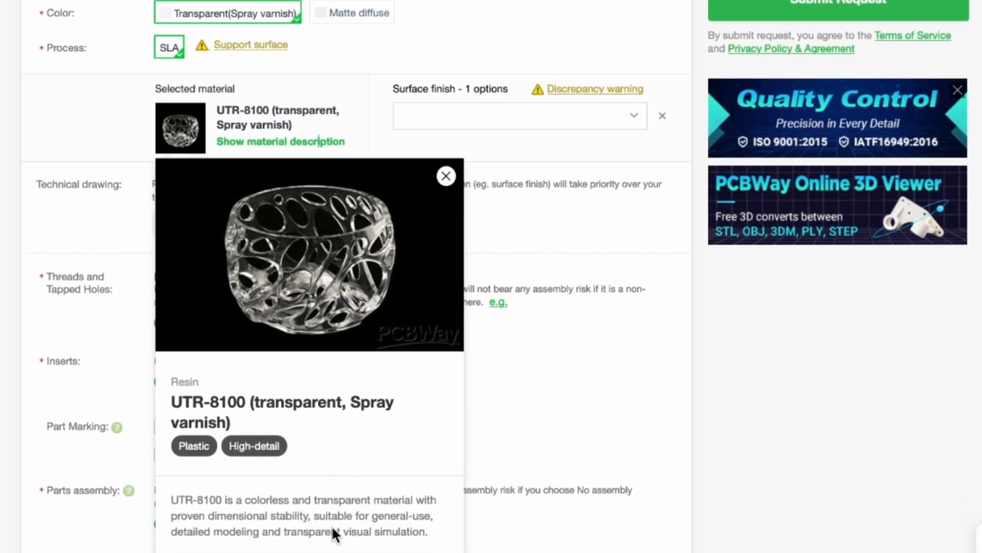
mouse_move(407, 527)
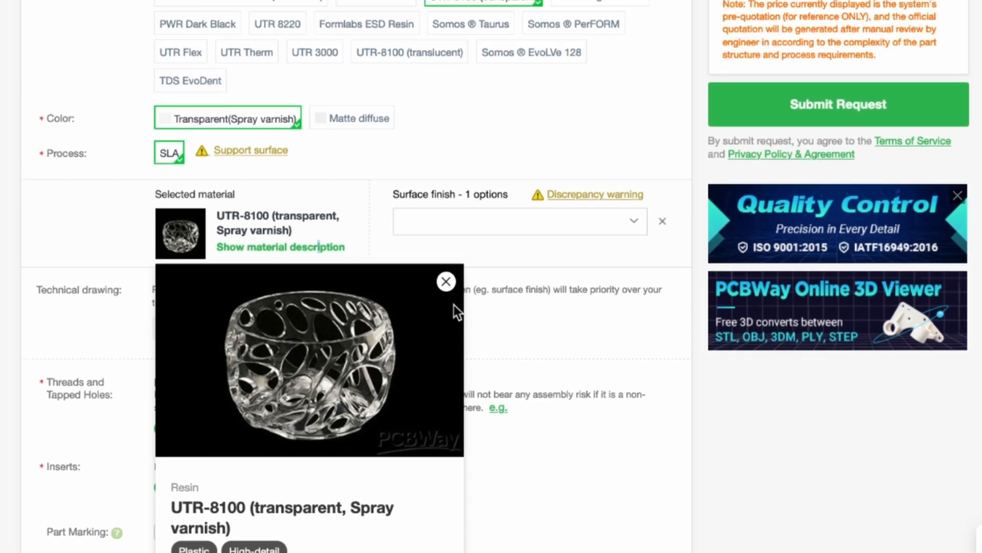
left_click(446, 281)
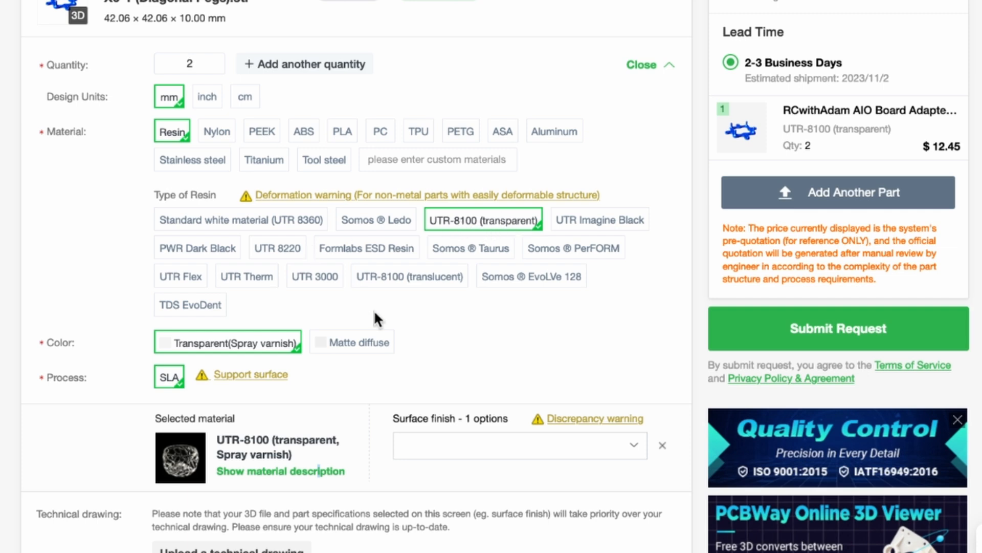
left_click(519, 445)
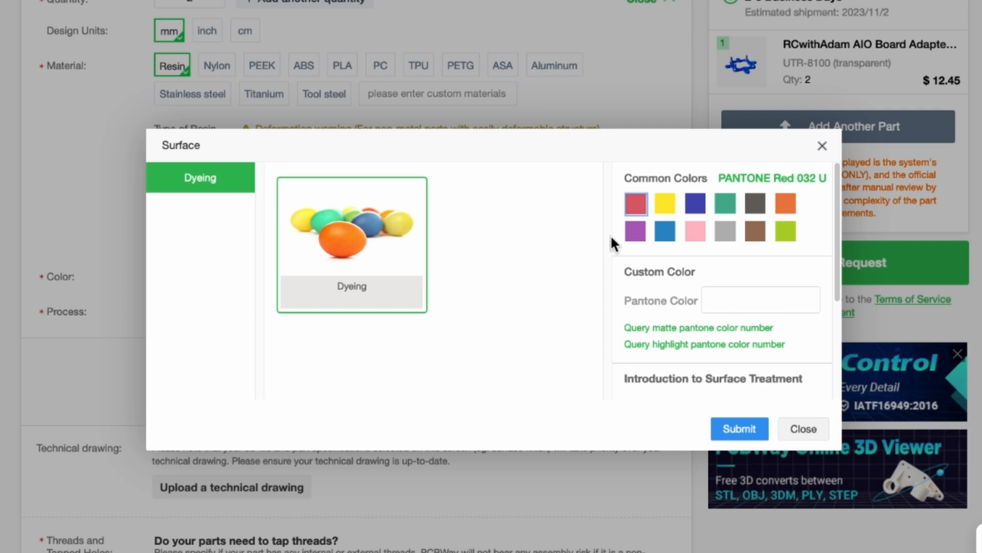
left_click(665, 231)
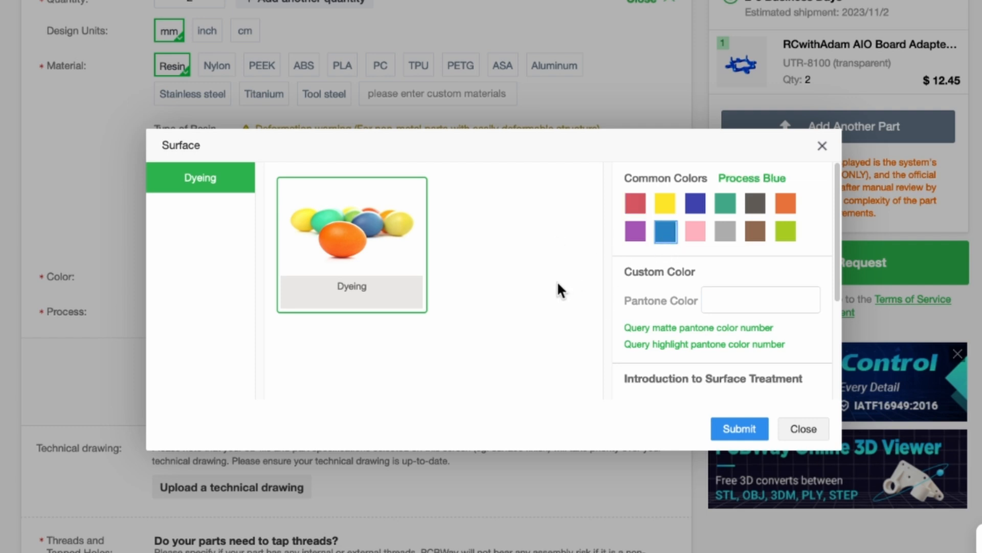
mouse_move(666, 231)
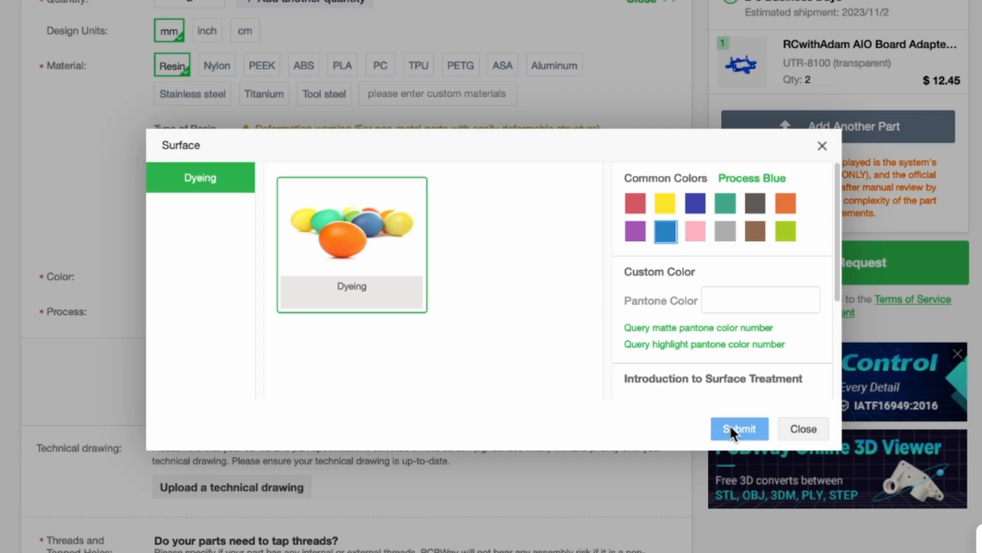
left_click(739, 429)
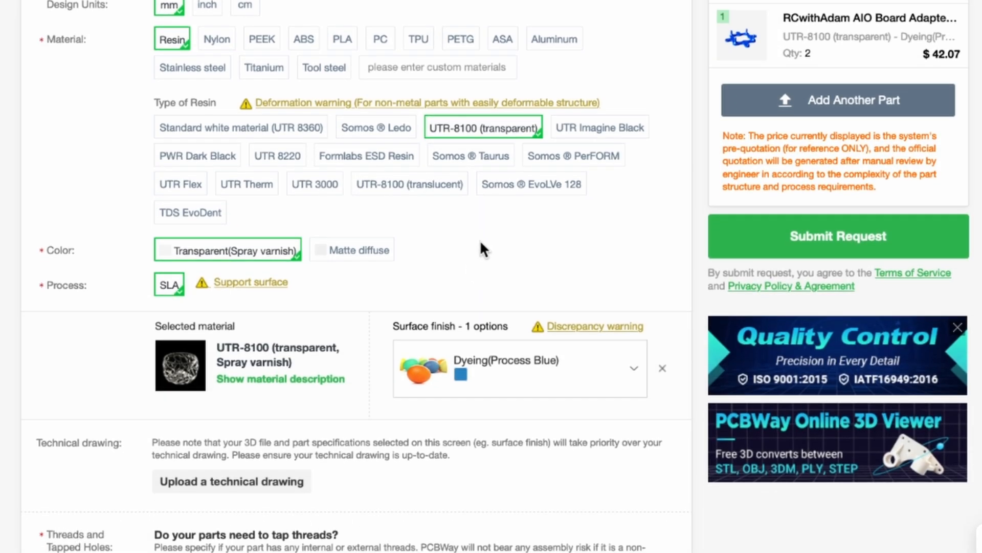
scroll("down", 3)
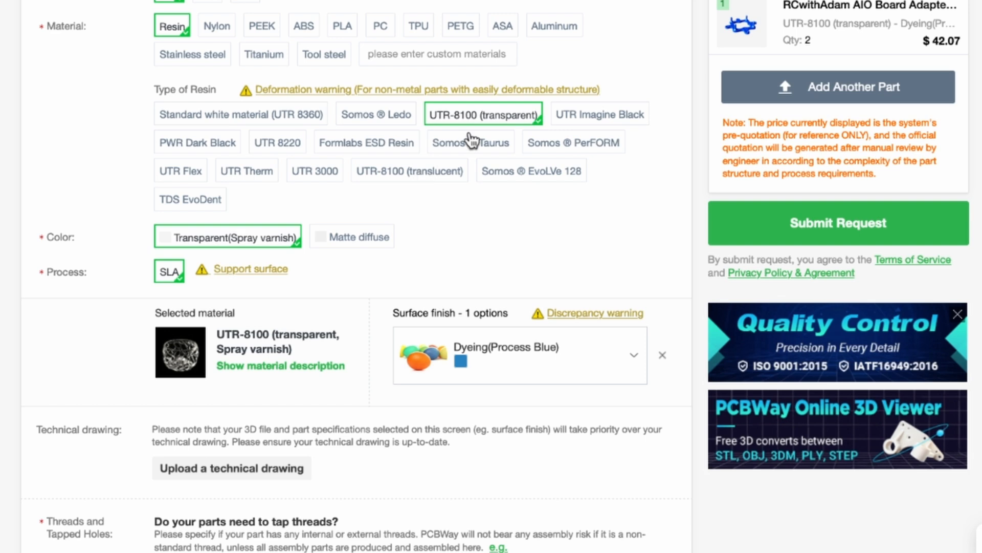
left_click(408, 171)
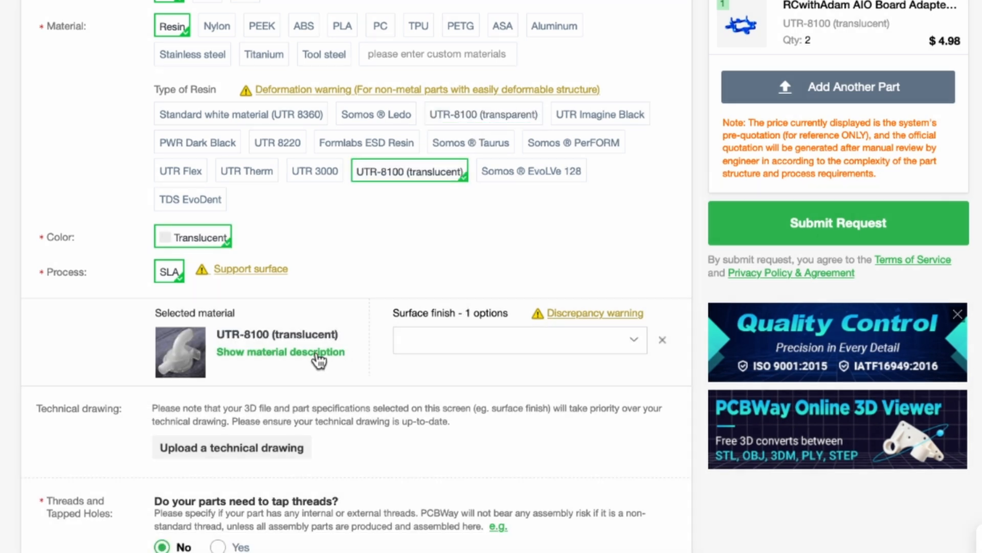
left_click(280, 352)
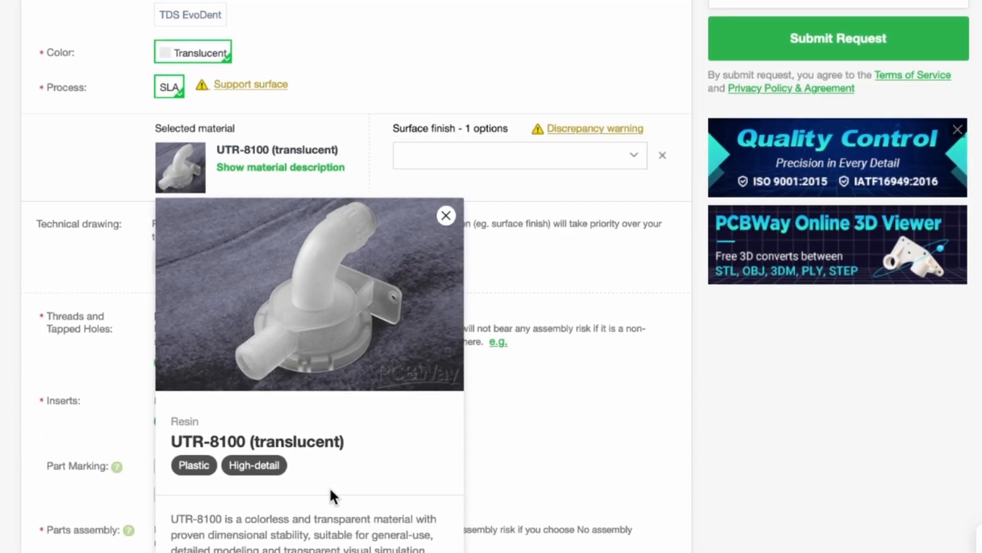
scroll("down", 3)
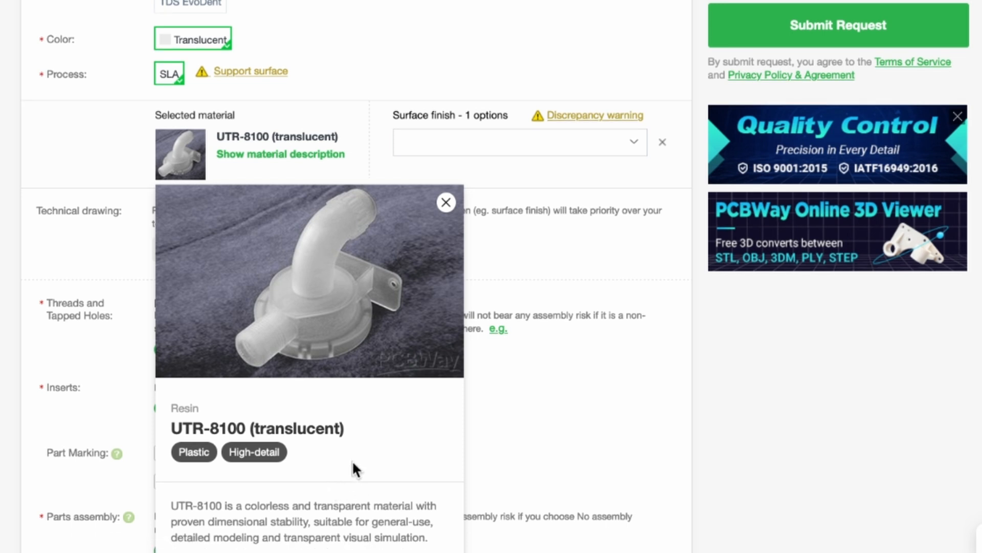
mouse_move(363, 505)
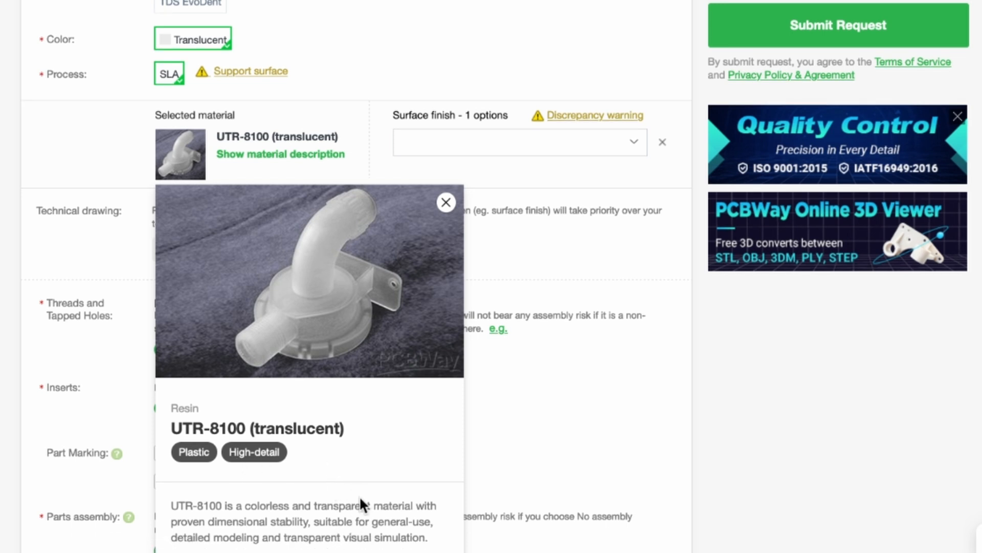
left_click(446, 203)
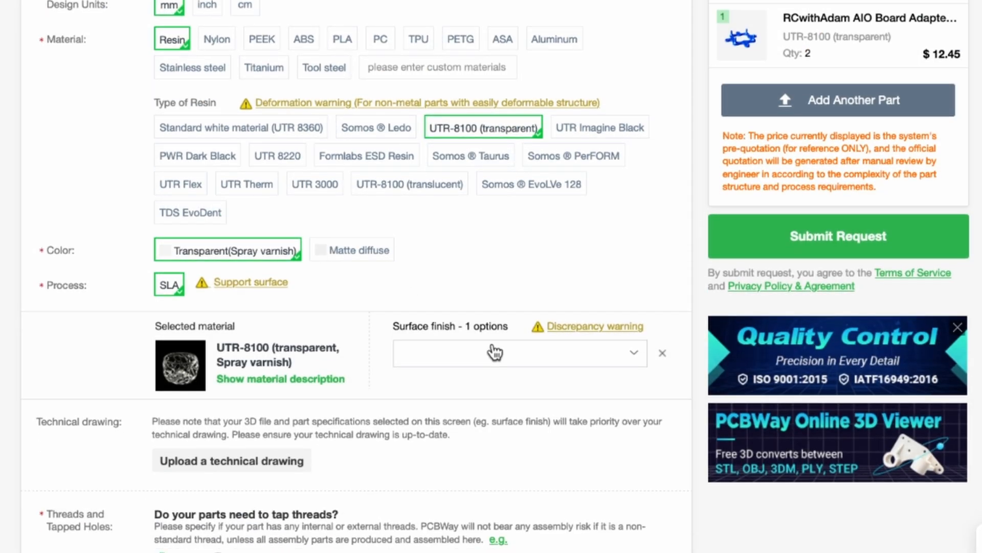
left_click(519, 352)
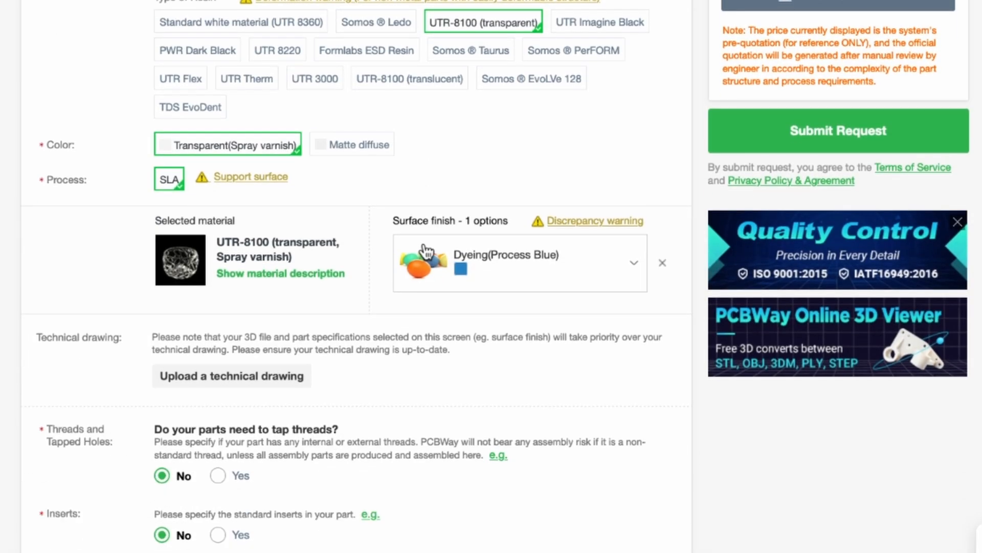
scroll("down", 3)
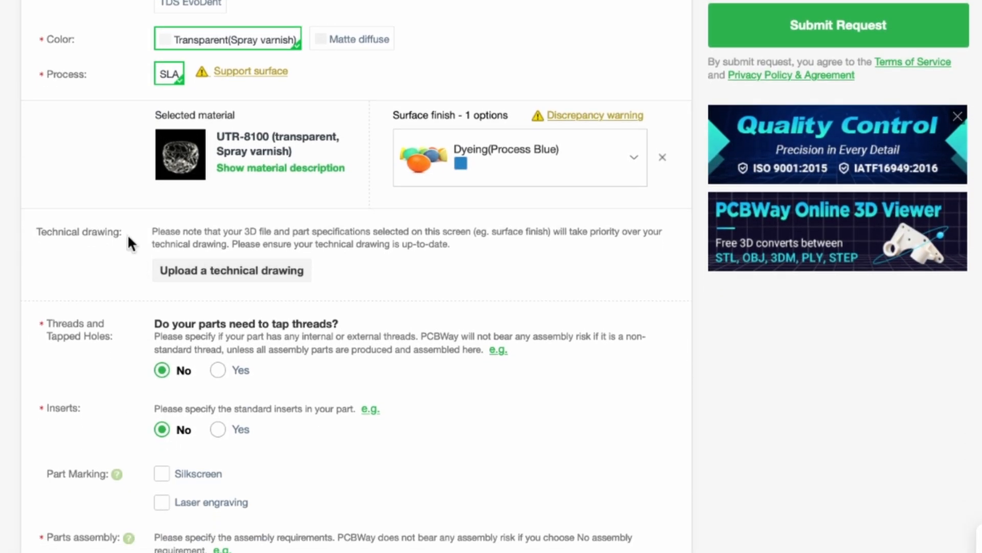
scroll("down", 3)
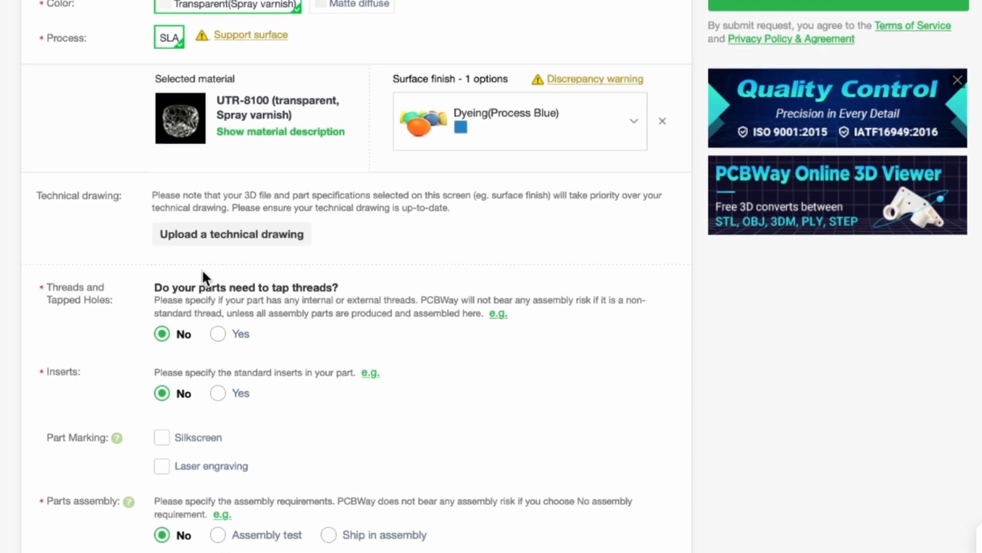
scroll("down", 3)
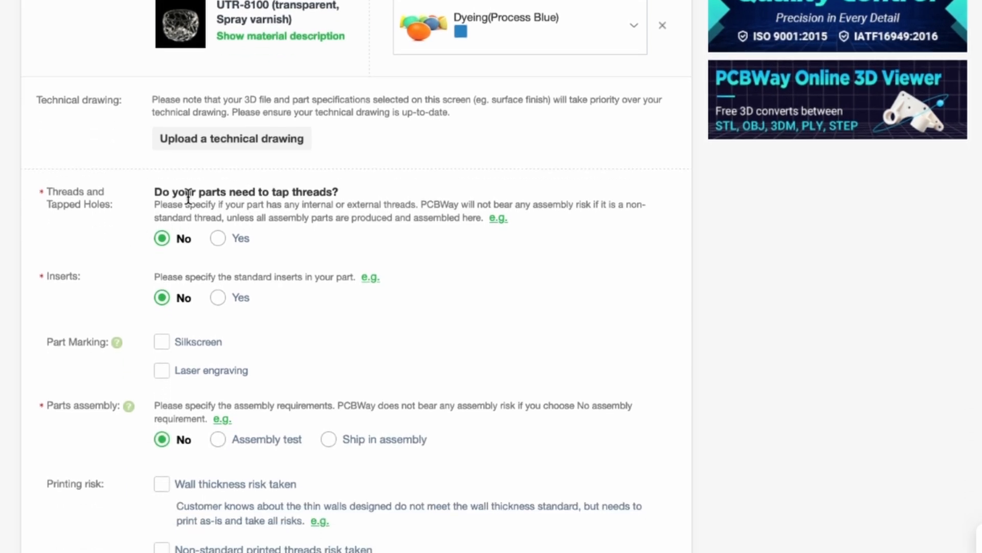
mouse_move(247, 272)
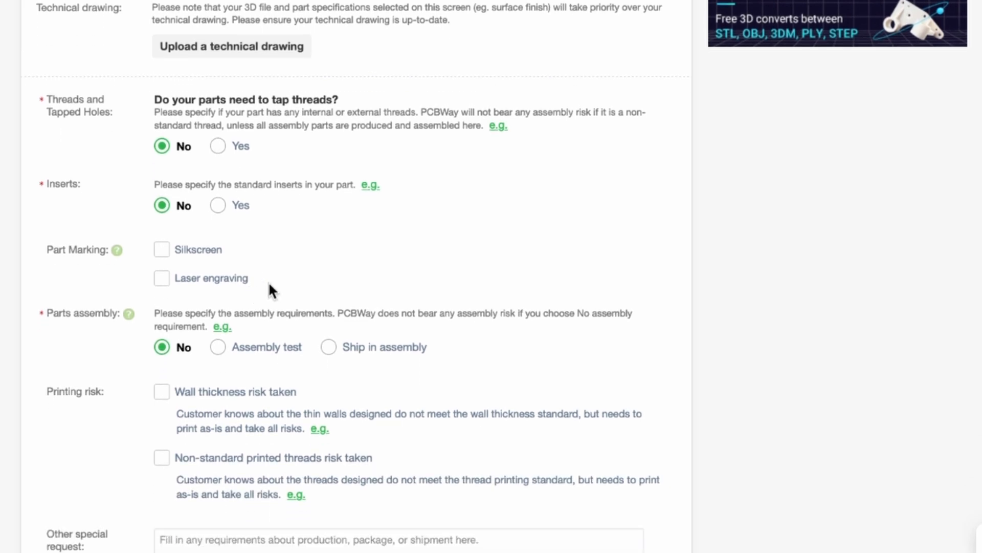
scroll("down", 3)
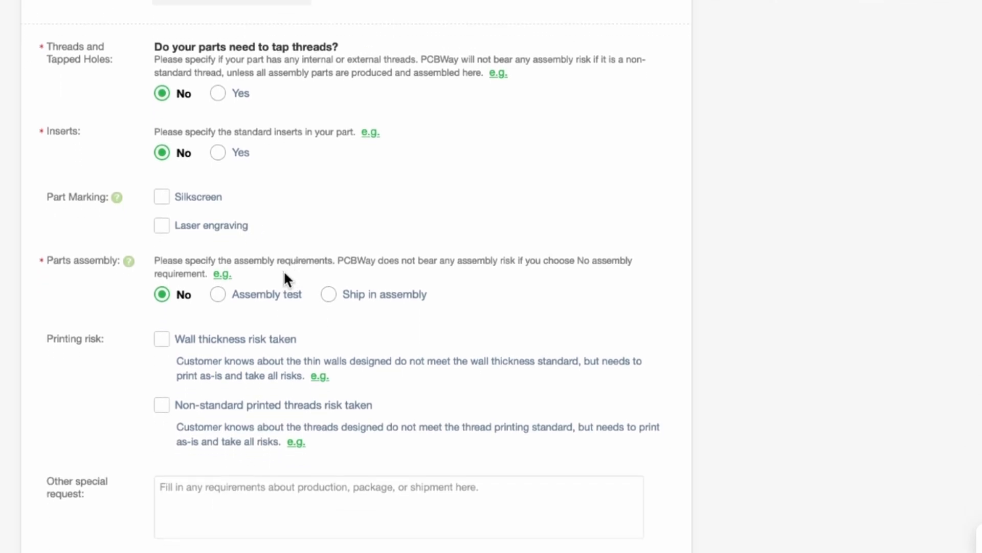
scroll("down", 3)
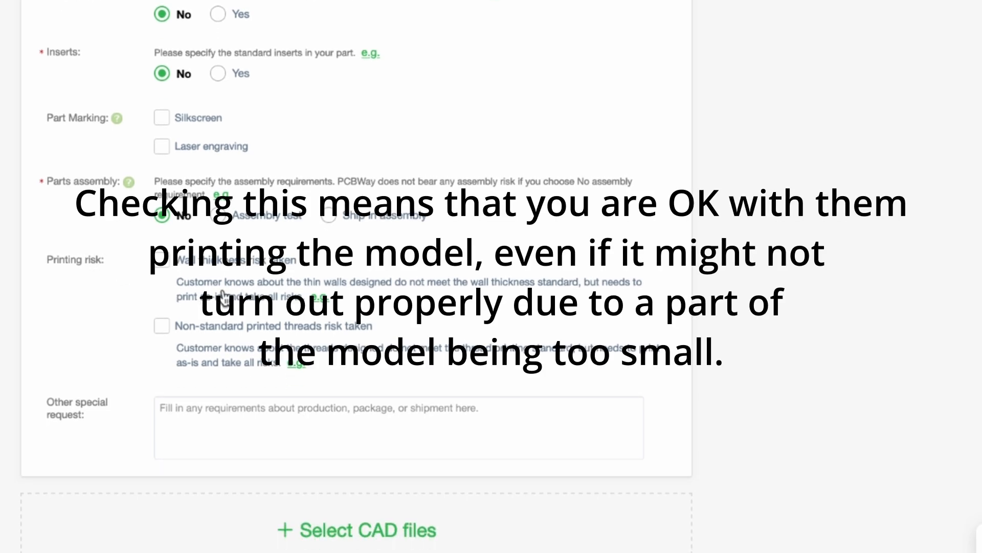
mouse_move(427, 295)
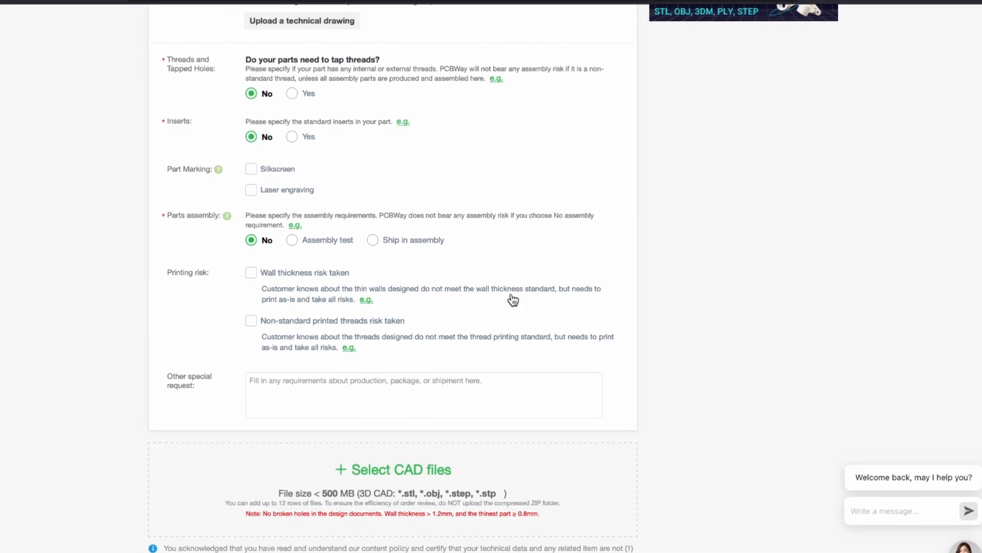
scroll("down", 3)
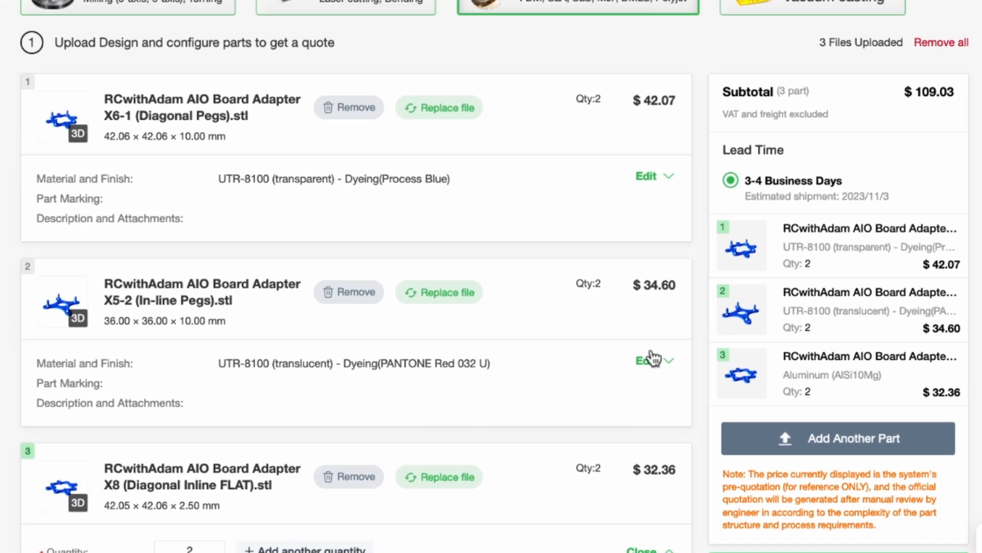
Submit the $109.03 quote request for all three adapter parts
scroll("down", 3)
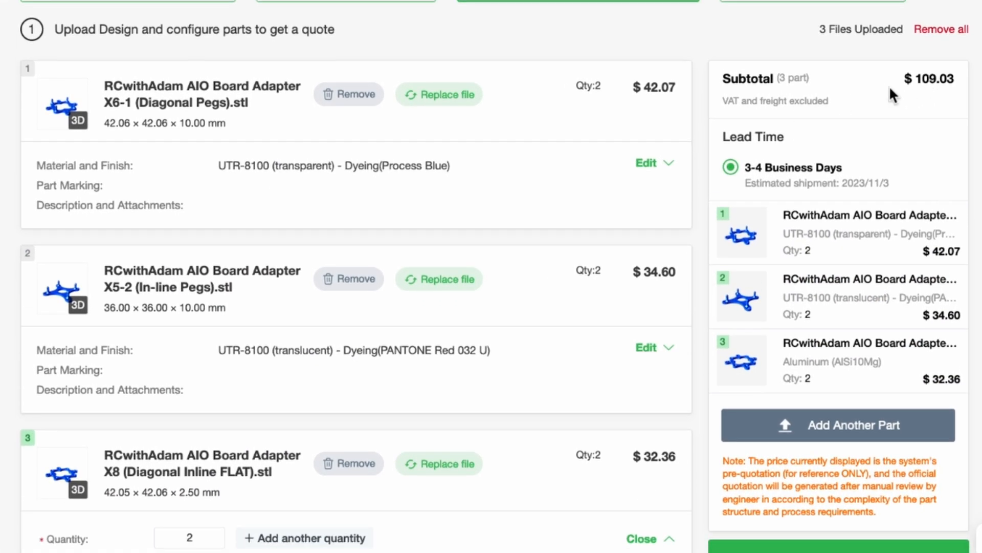
scroll("down", 3)
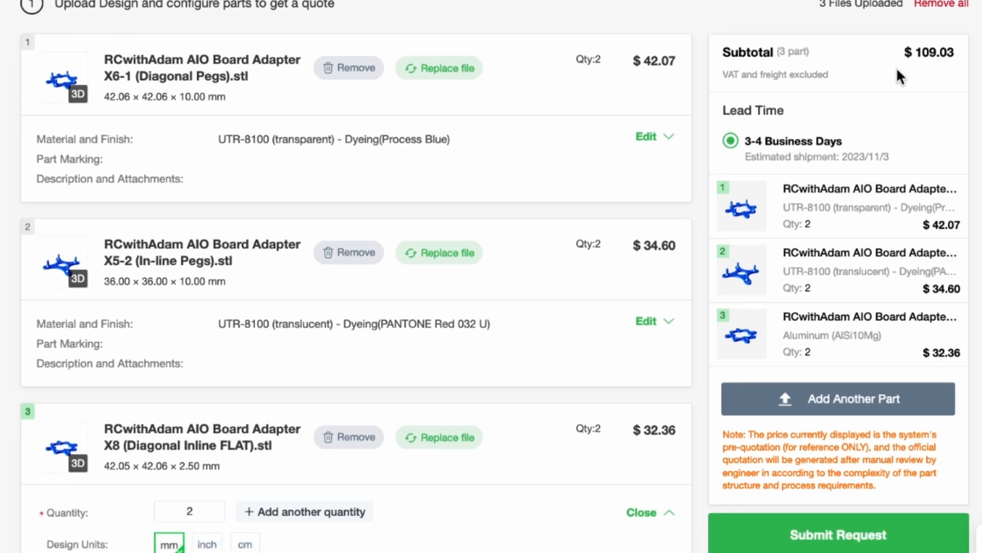
scroll("down", 3)
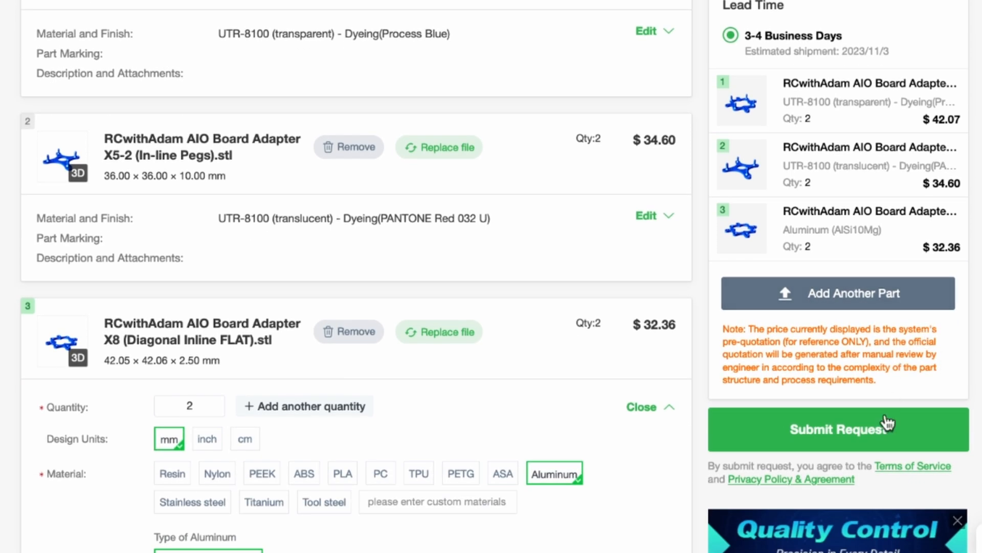
left_click(838, 429)
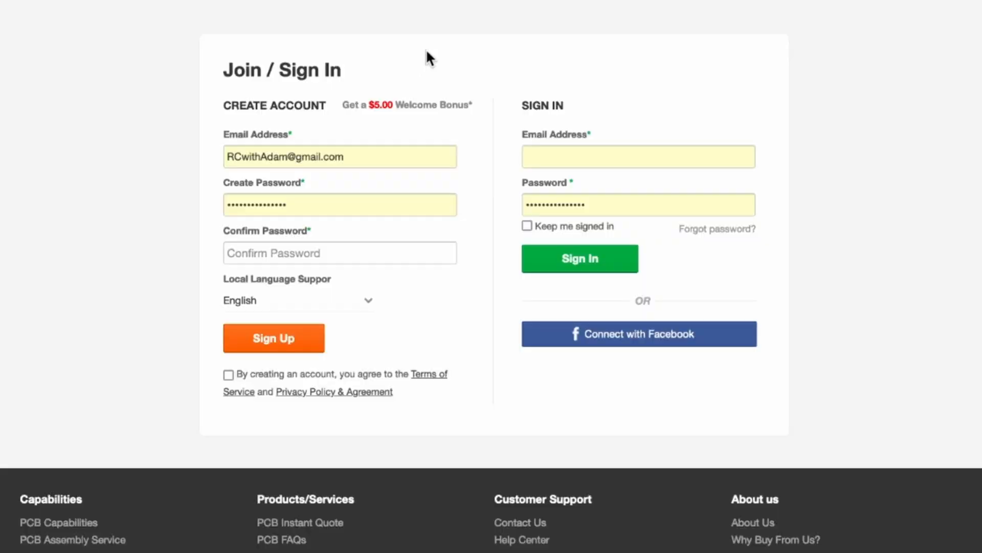
mouse_move(494, 97)
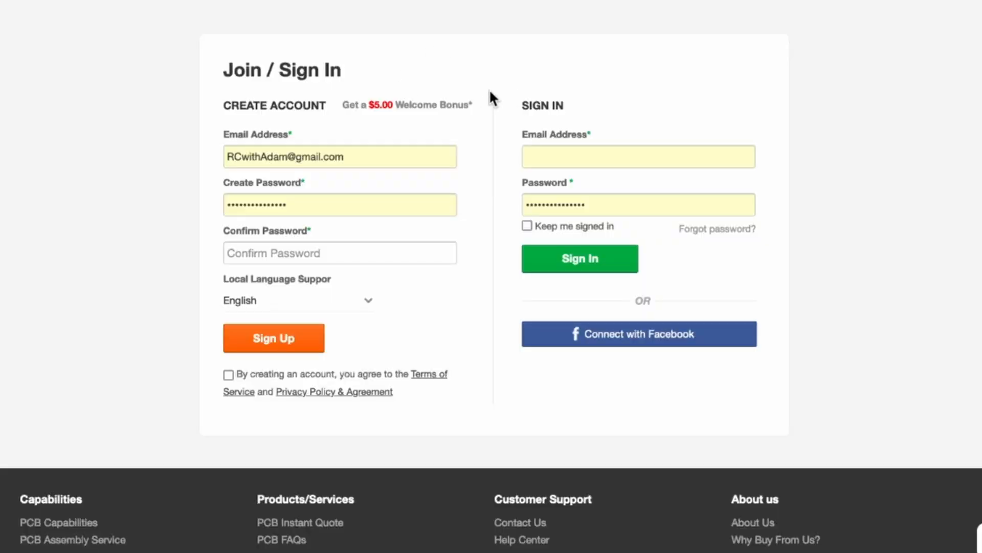
mouse_move(526, 139)
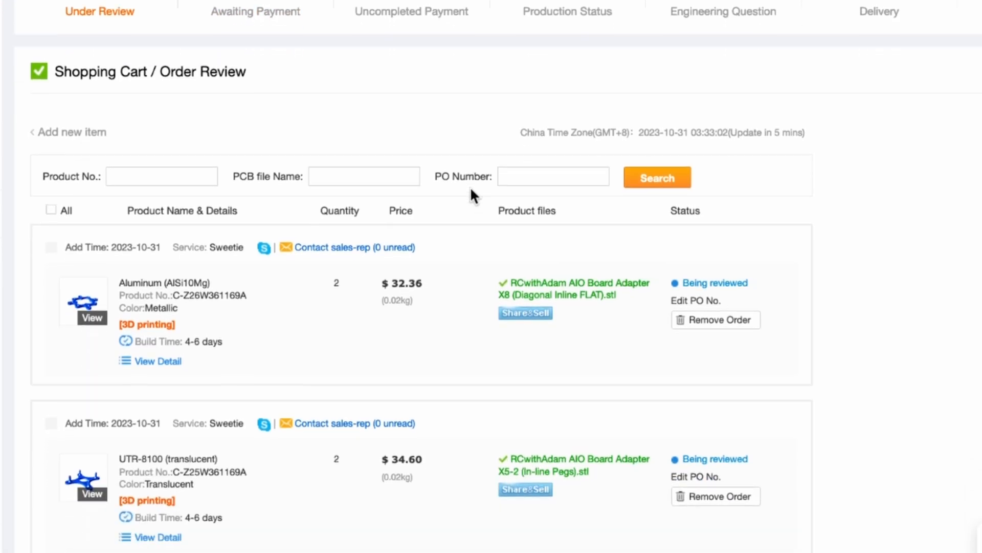
scroll("down", 3)
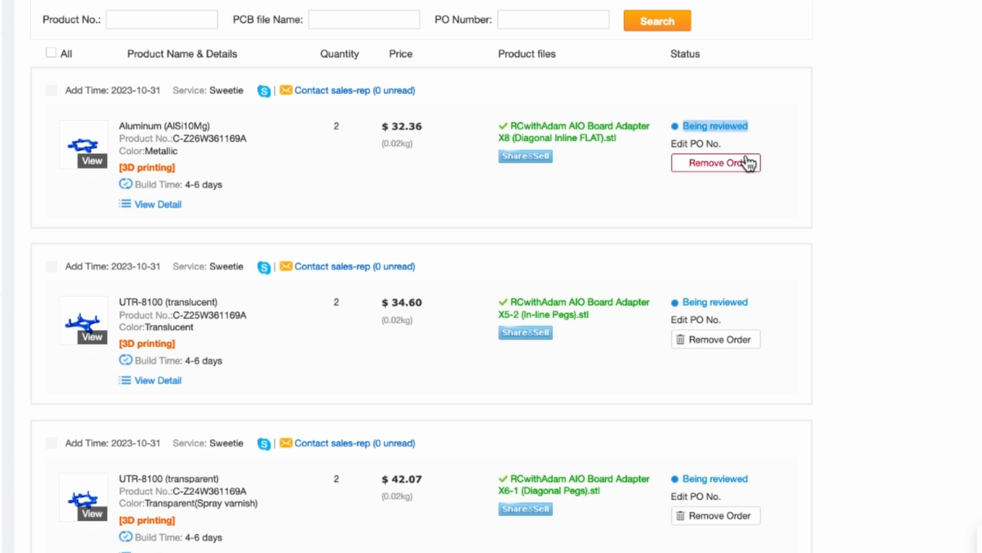
mouse_move(712, 240)
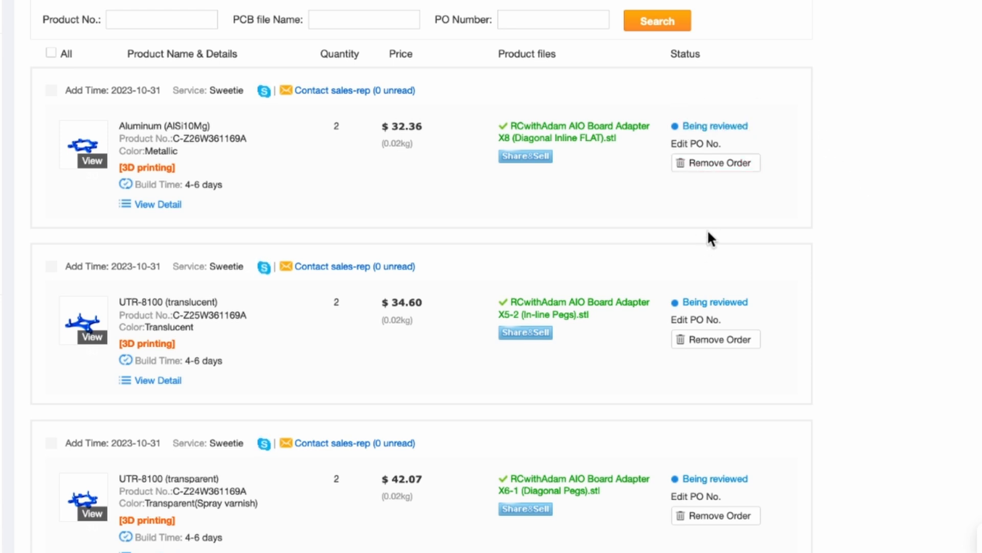
mouse_move(859, 349)
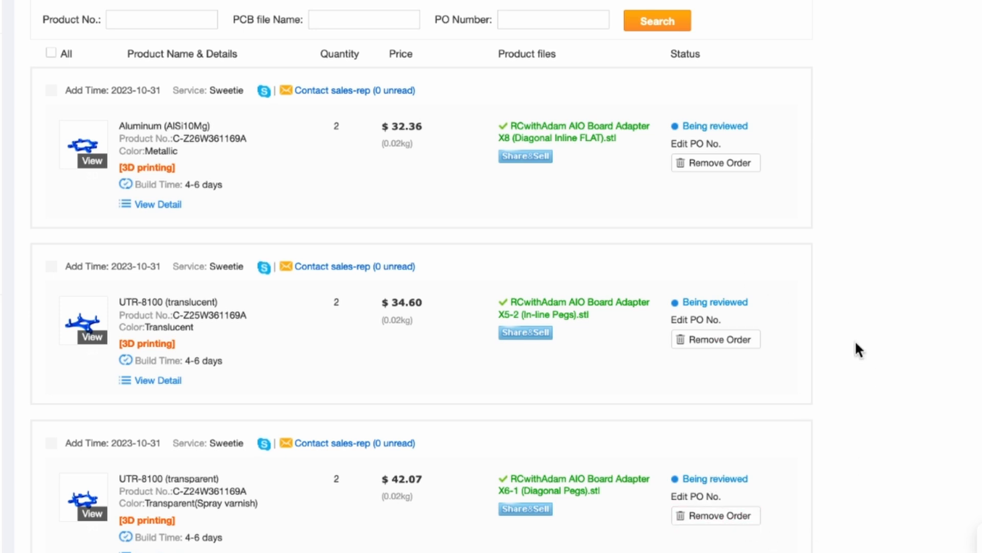
mouse_move(899, 543)
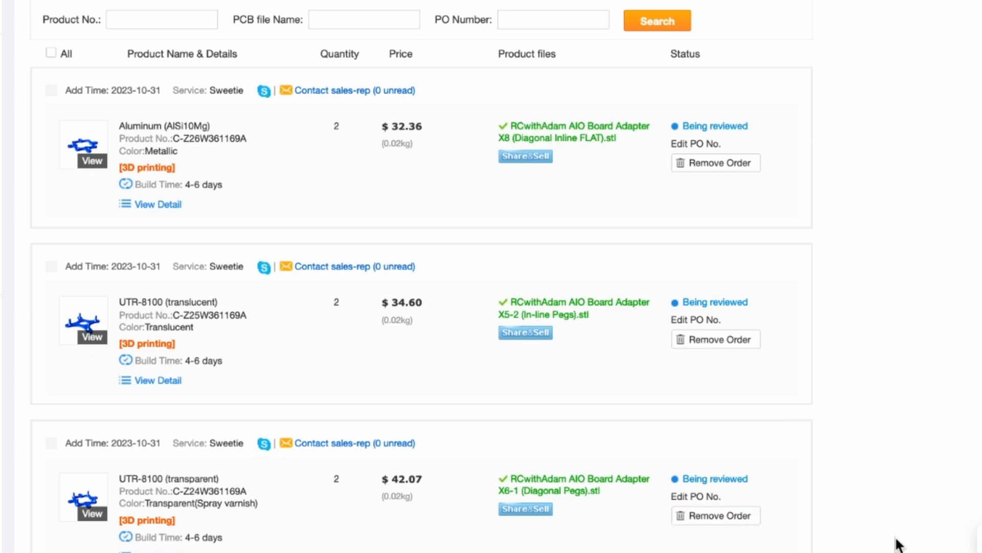
mouse_move(877, 374)
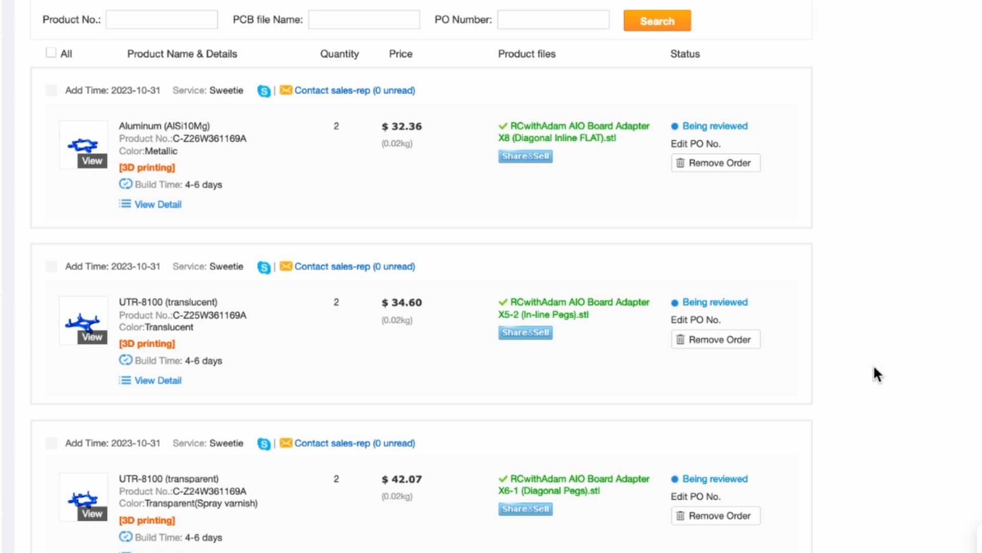
mouse_move(855, 442)
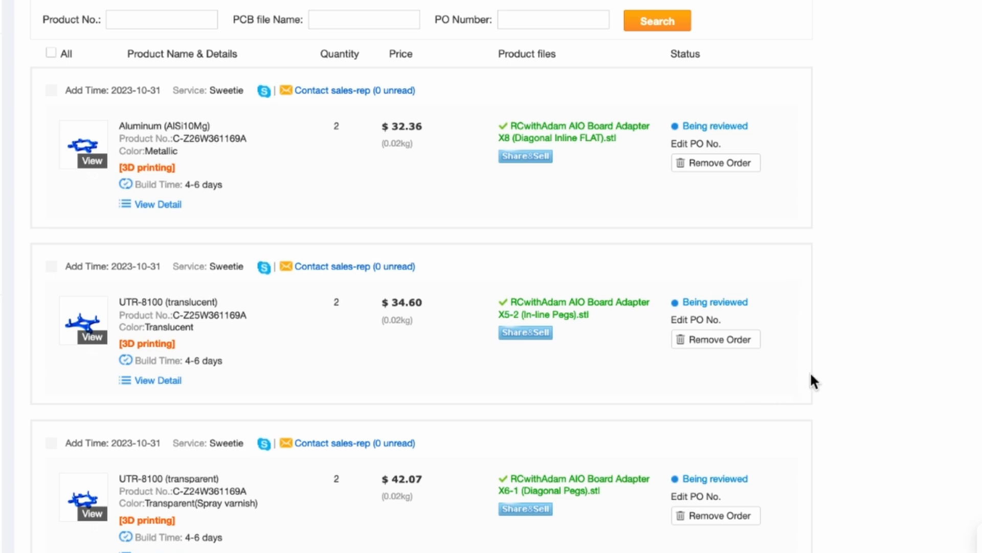
scroll("down", 3)
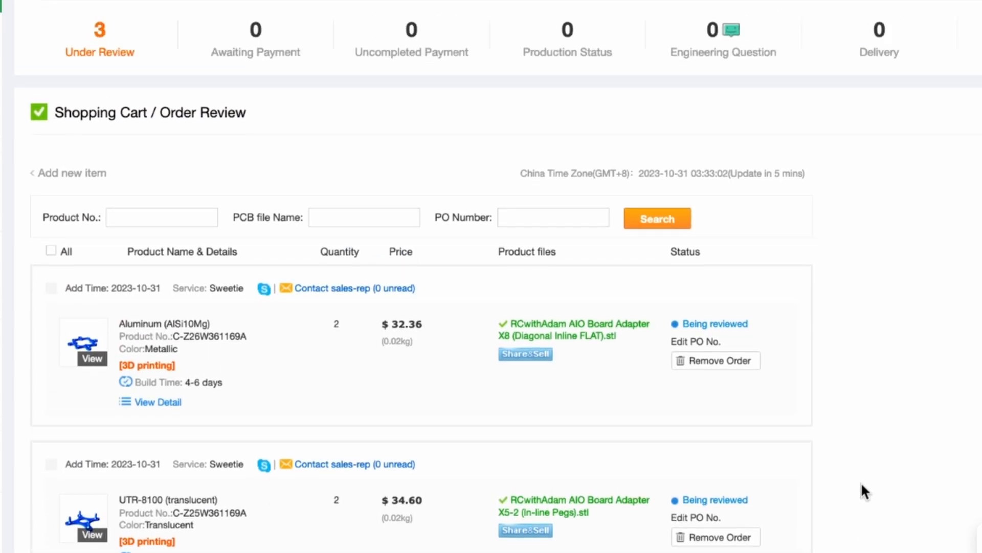
scroll("down", 3)
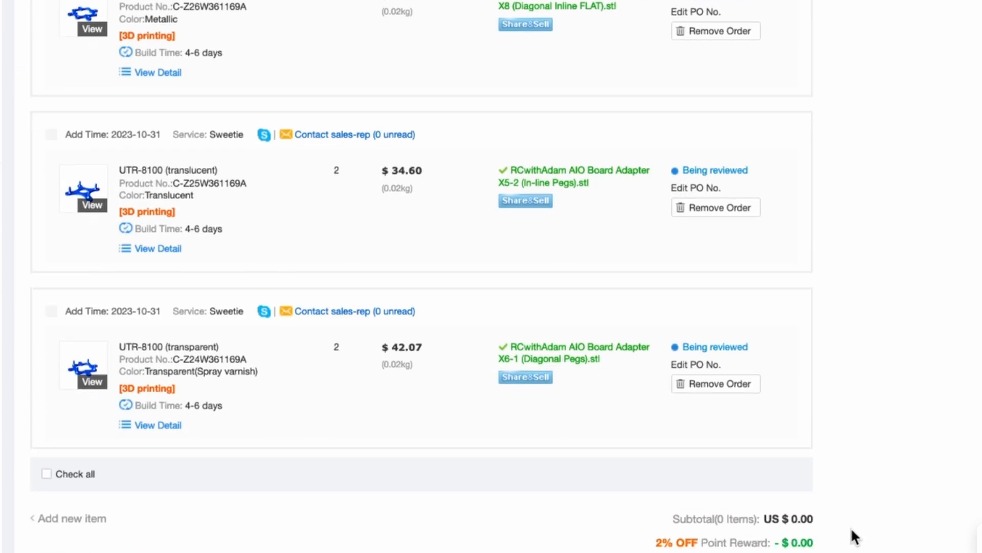
mouse_move(880, 531)
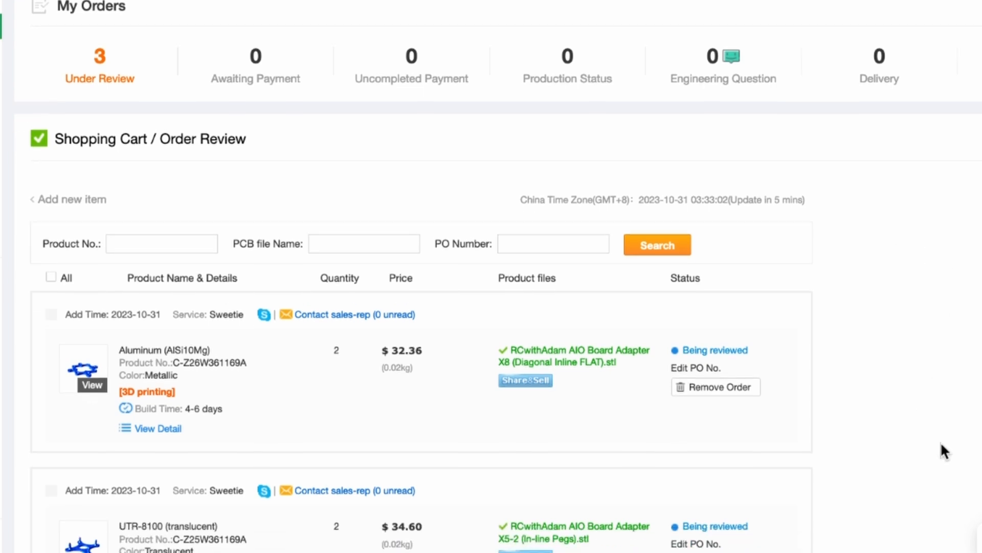
scroll("down", 3)
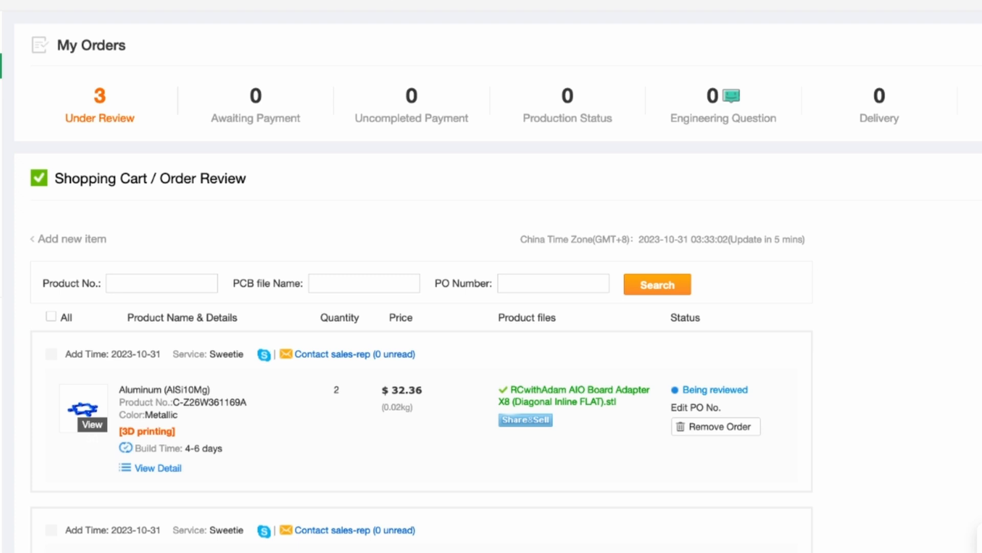
mouse_move(836, 327)
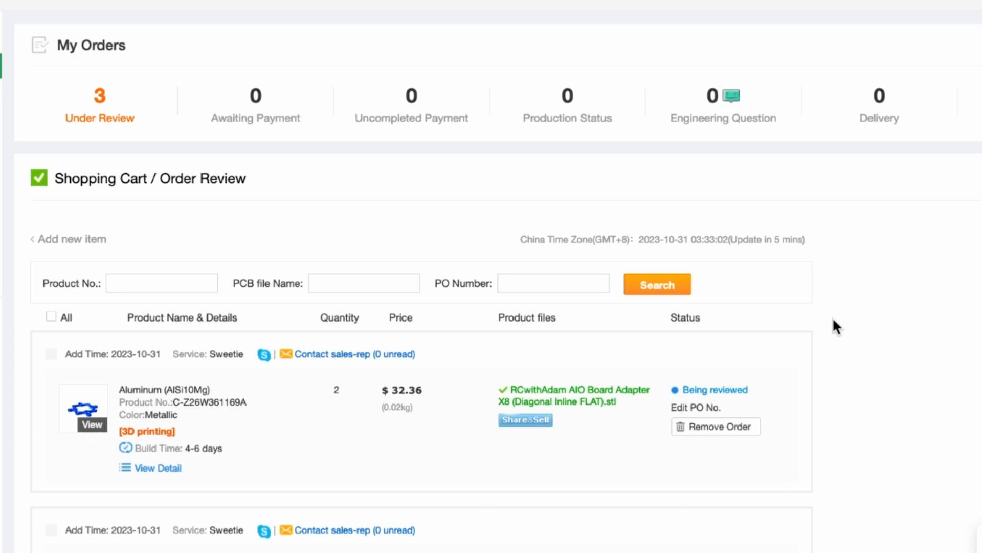
scroll("down", 3)
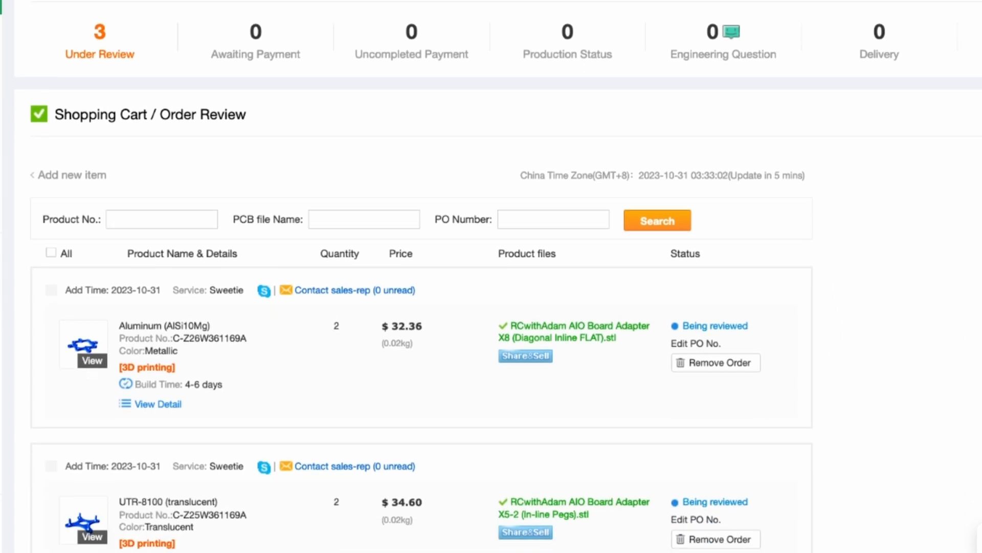
scroll("down", 3)
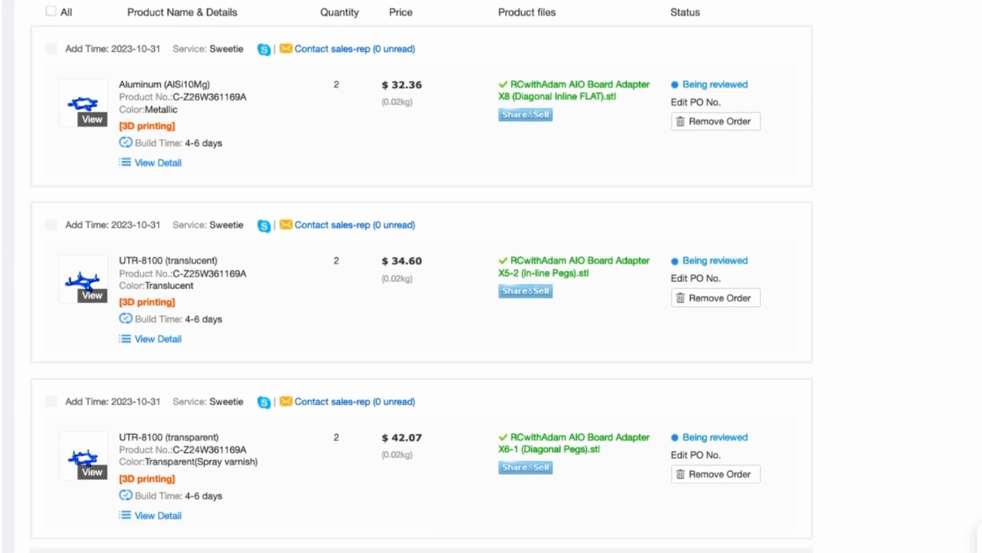
scroll("down", 3)
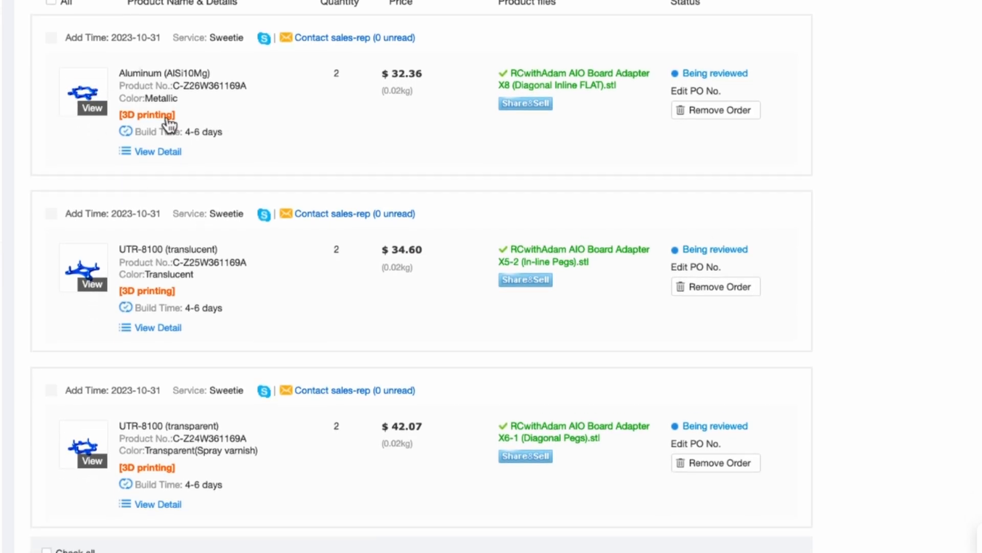